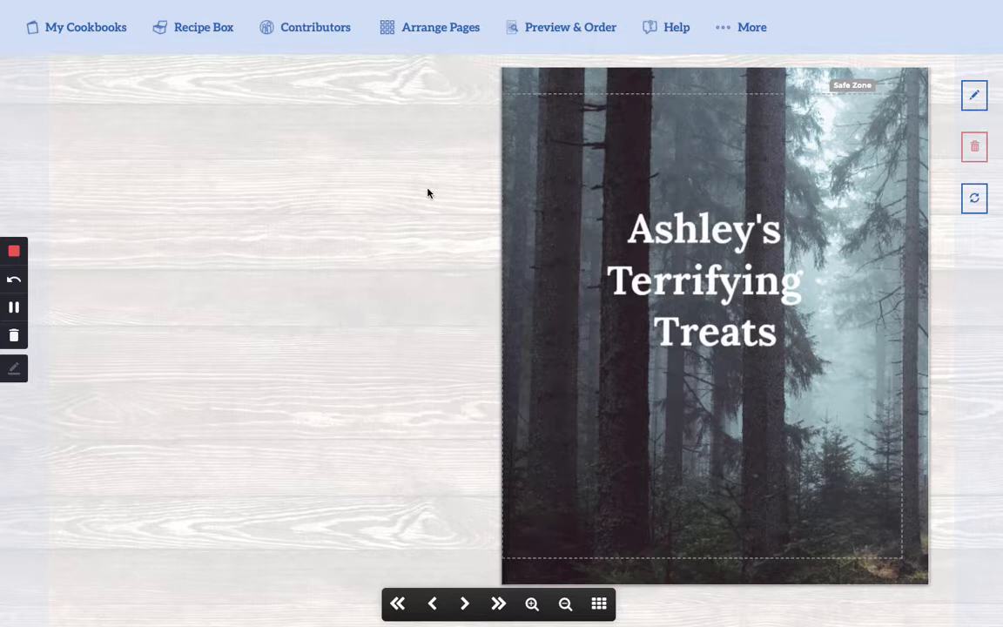
pyautogui.moveTo(390, 205)
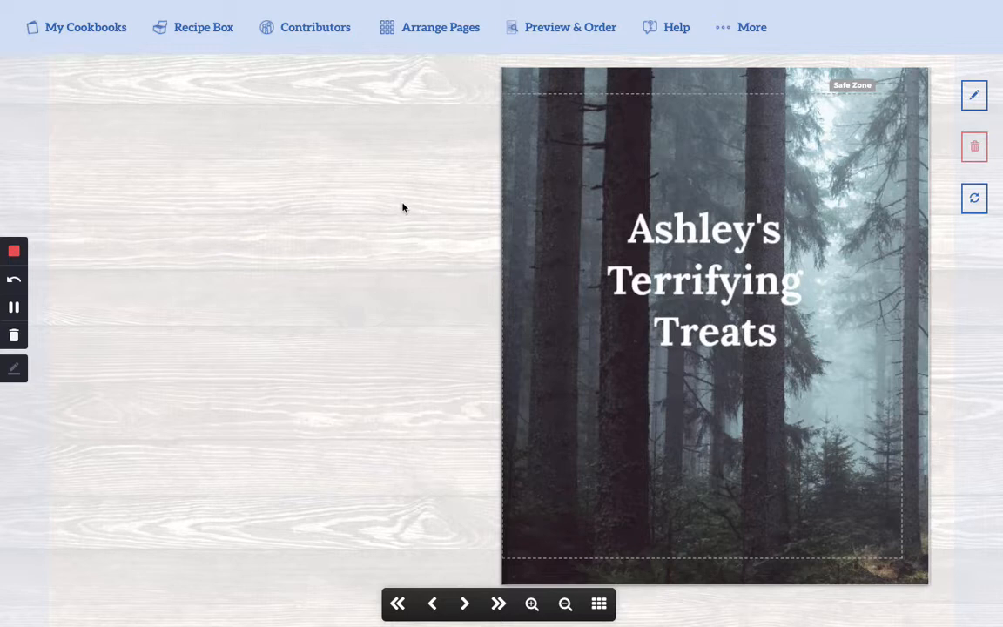
pyautogui.moveTo(439, 28)
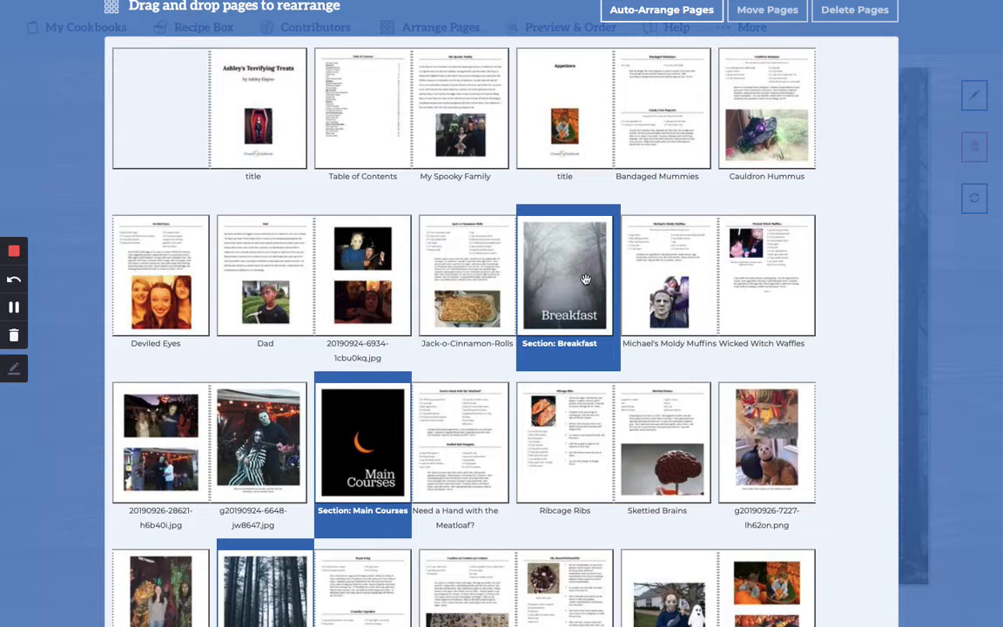
pyautogui.moveTo(563, 75)
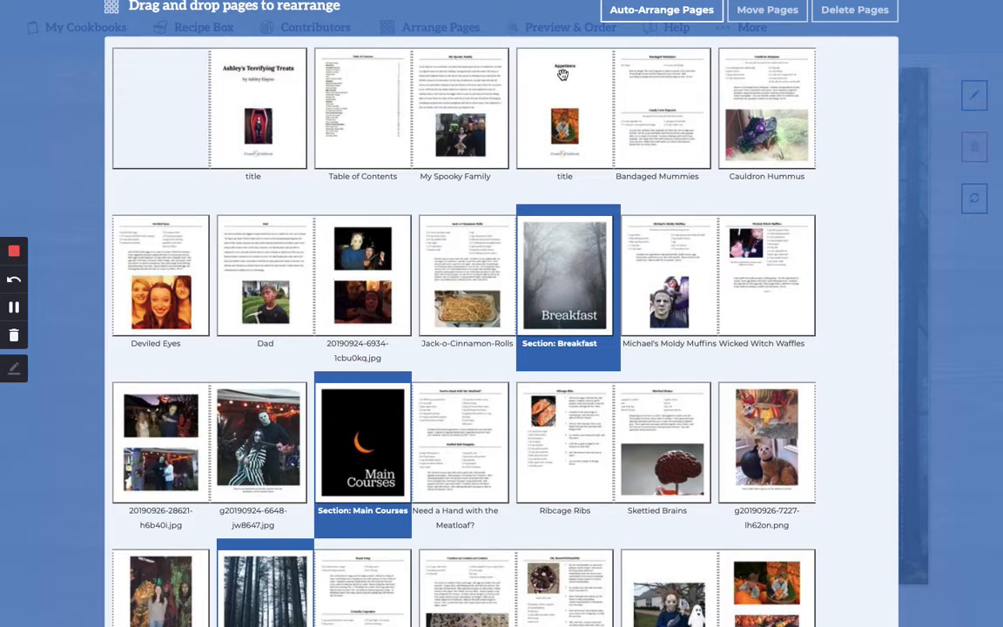
pyautogui.moveTo(564, 179)
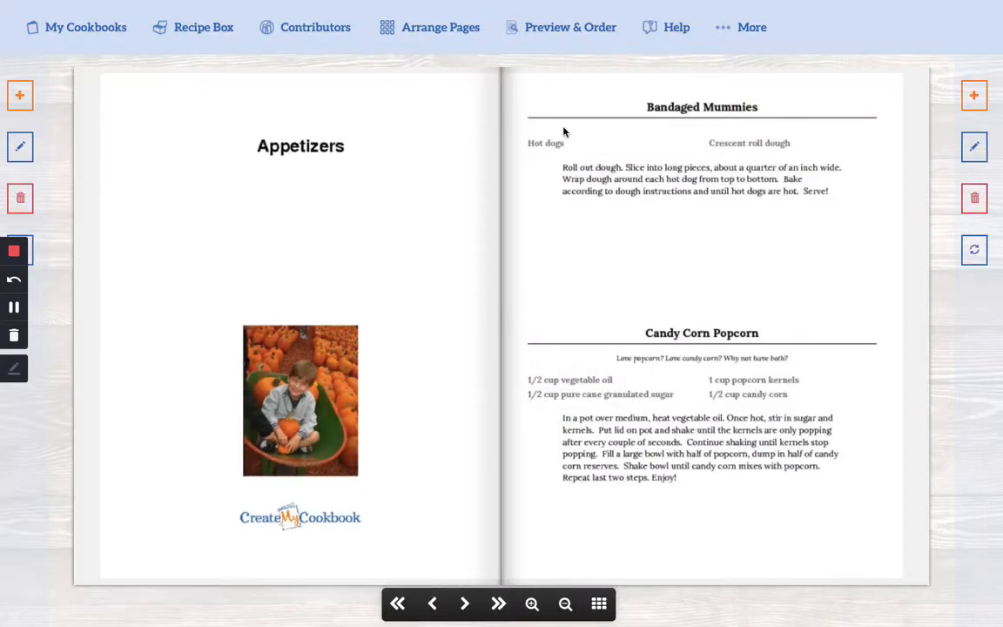
pyautogui.moveTo(281, 546)
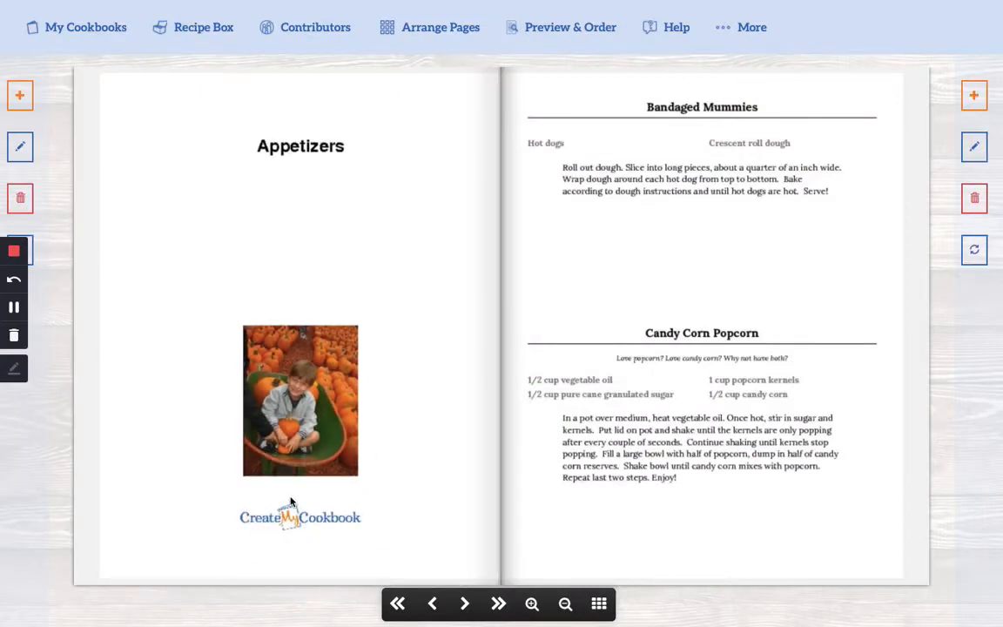
pyautogui.moveTo(305, 521)
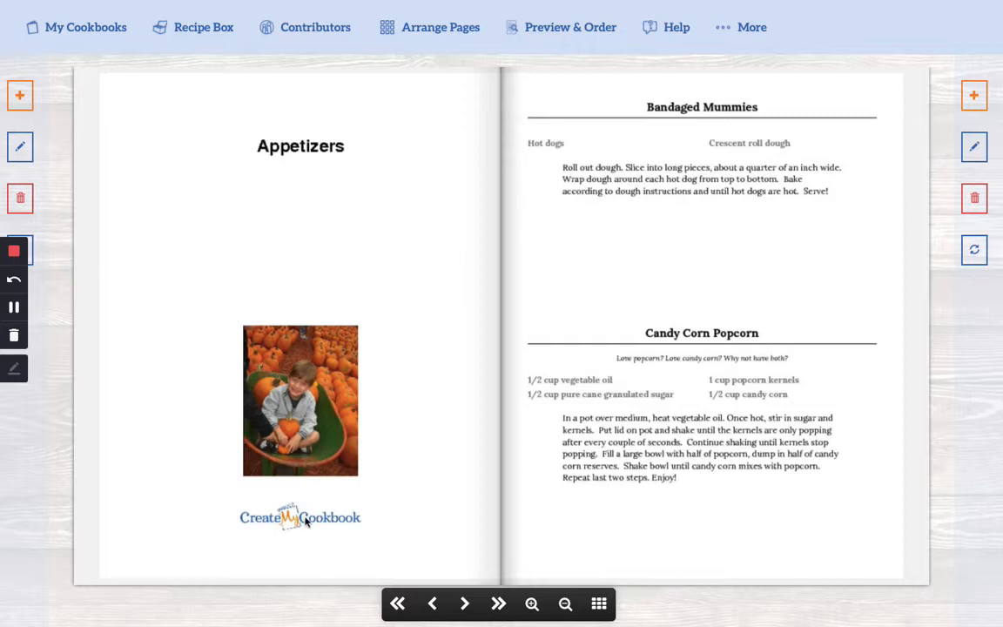
pyautogui.moveTo(319, 522)
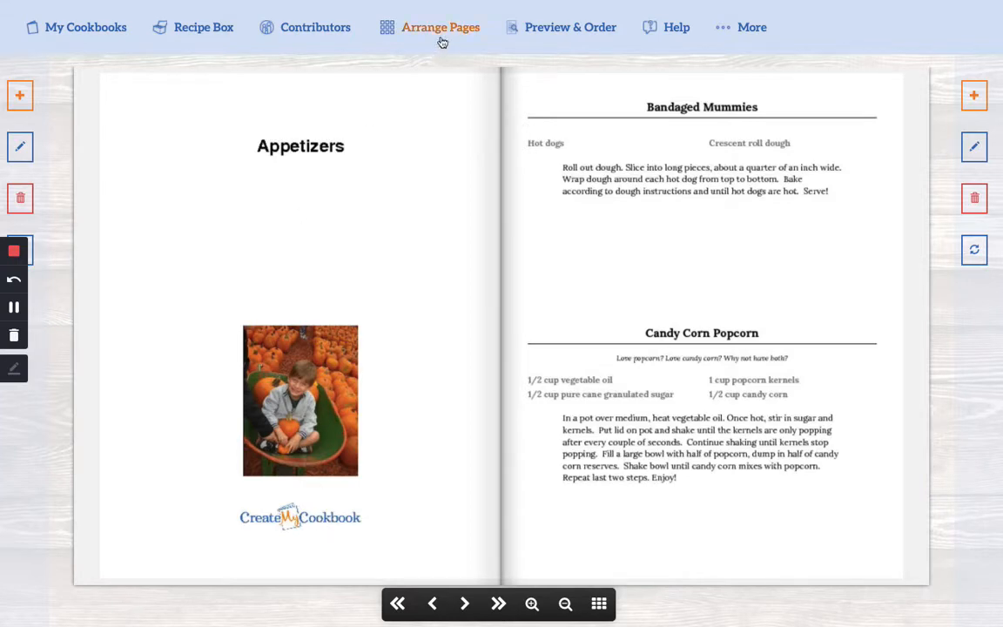
pyautogui.click(463, 602)
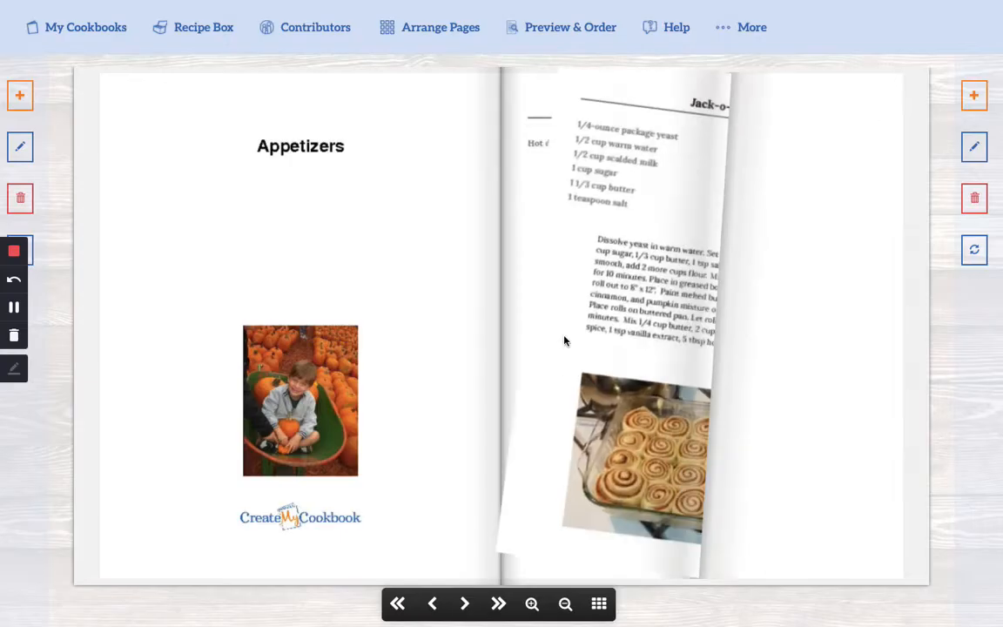
pyautogui.click(463, 602)
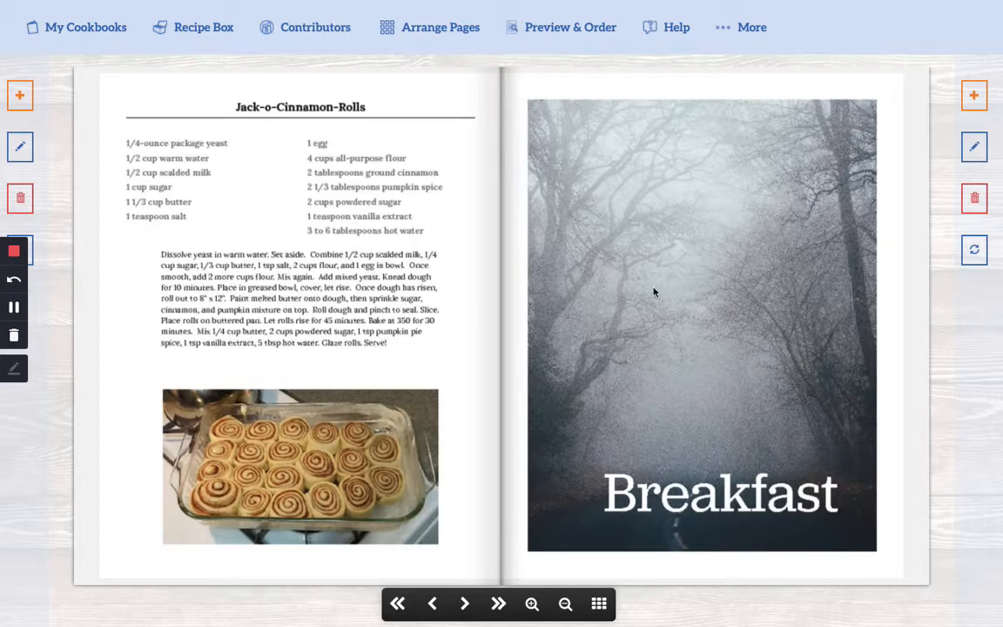
pyautogui.moveTo(658, 420)
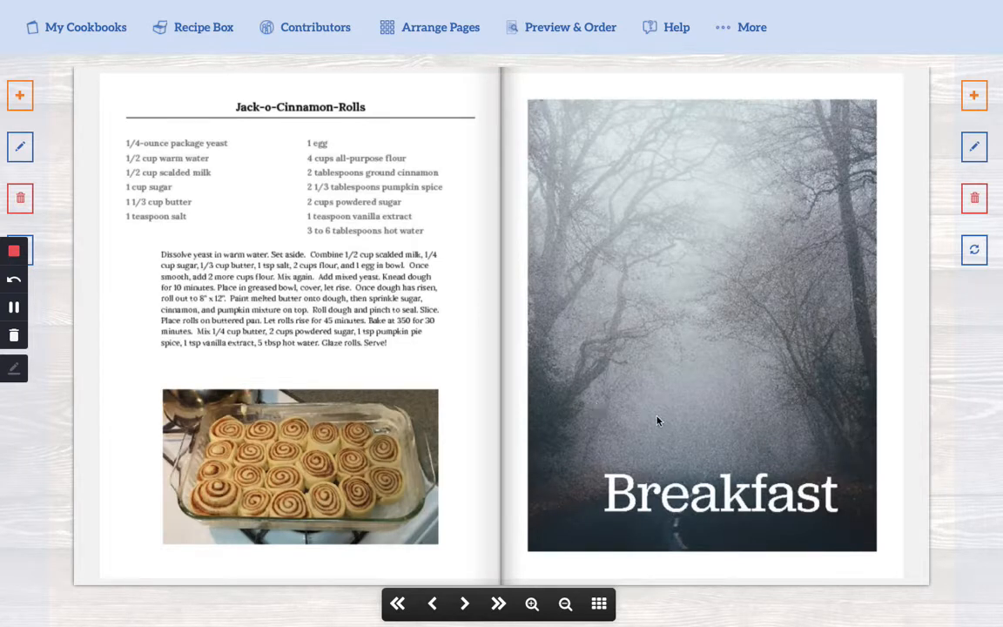
pyautogui.moveTo(704, 524)
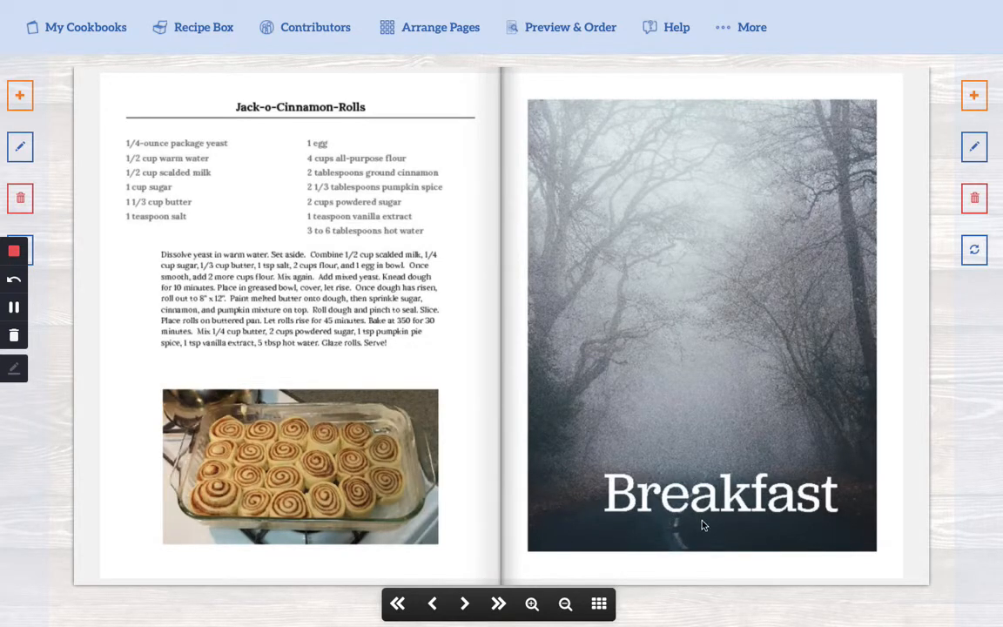
pyautogui.click(440, 28)
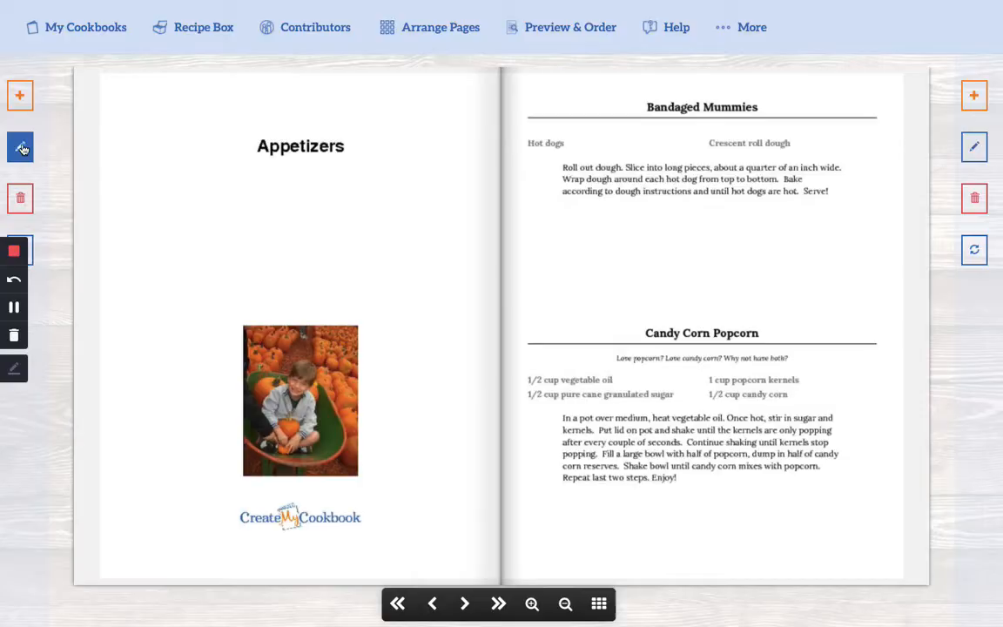
# - Change the Appetizers page type to a Section Divider Page with the Full Photo layout
pyautogui.click(21, 146)
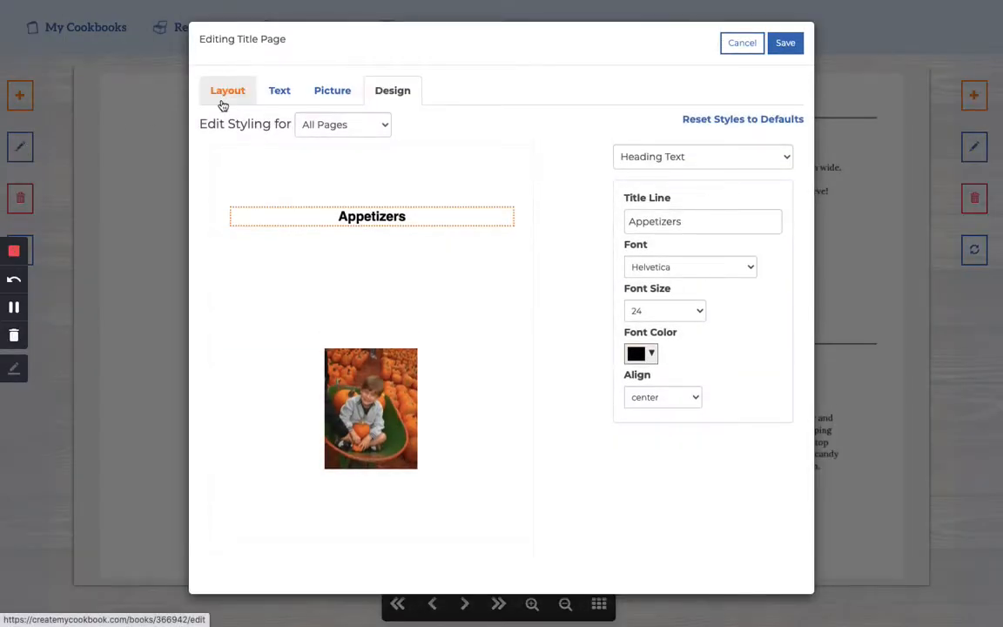
pyautogui.click(227, 91)
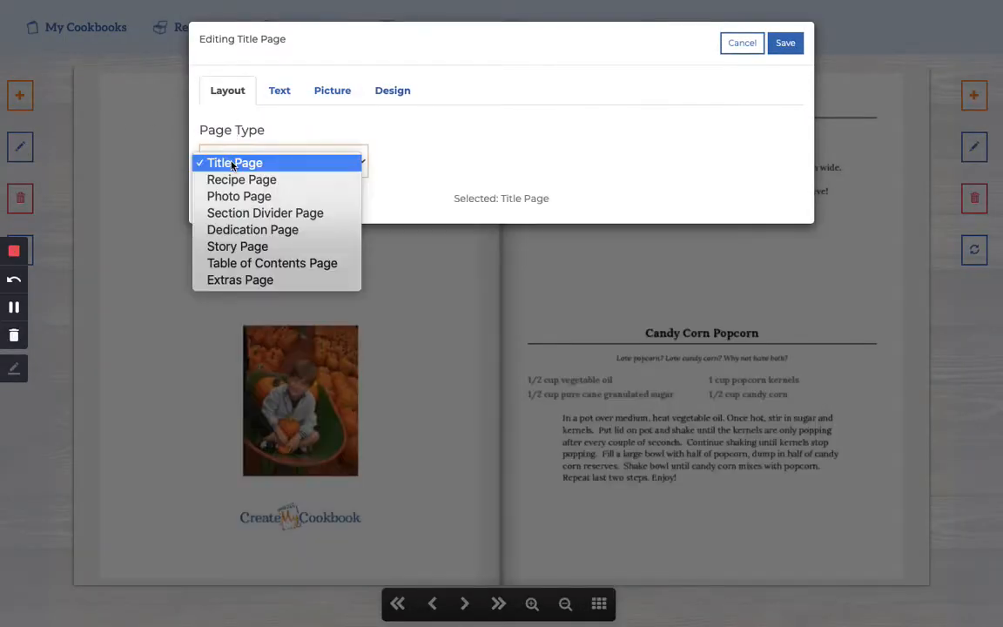
pyautogui.click(265, 213)
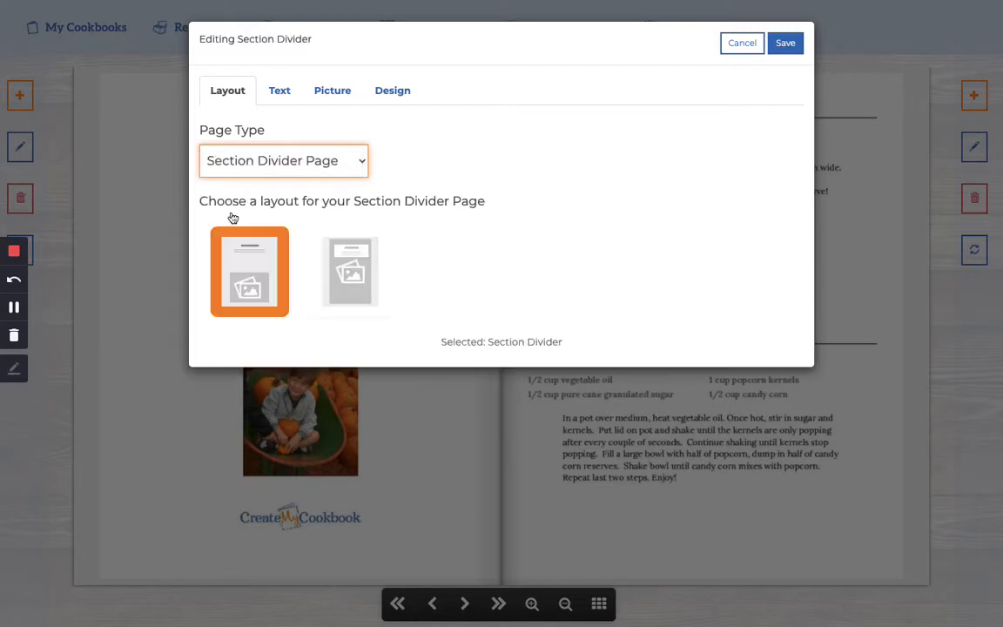
pyautogui.moveTo(348, 272)
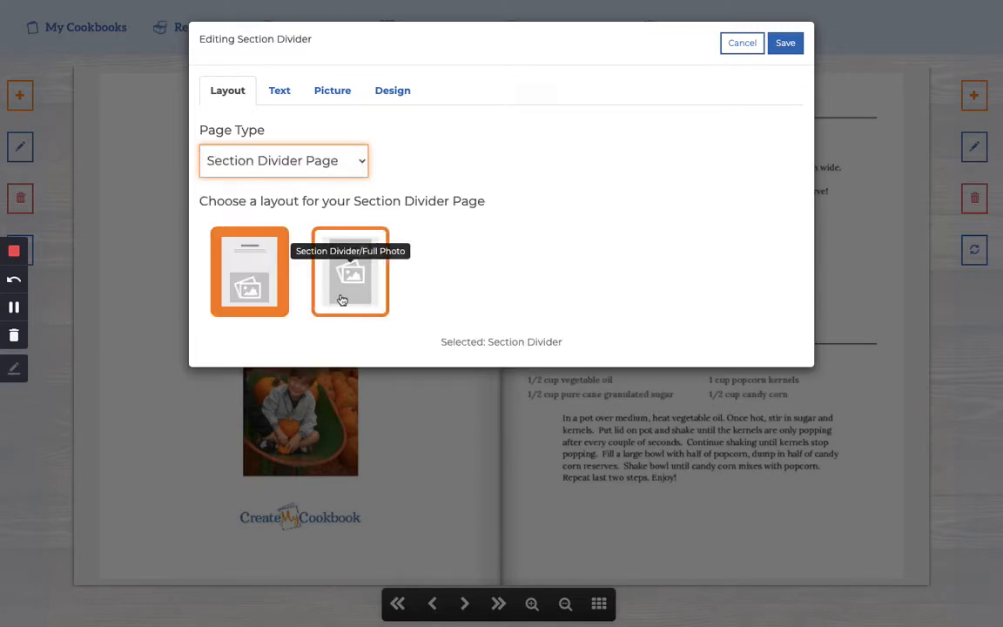
pyautogui.click(350, 271)
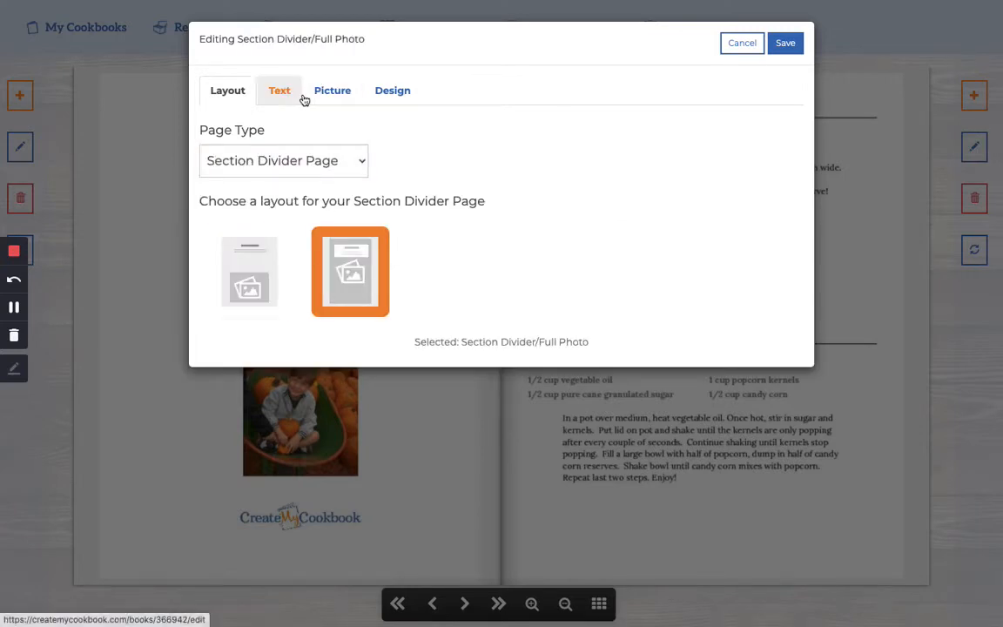
# - Keep the pumpkin patch photo as the divider background after checking Picture and Design, and save
pyautogui.click(331, 90)
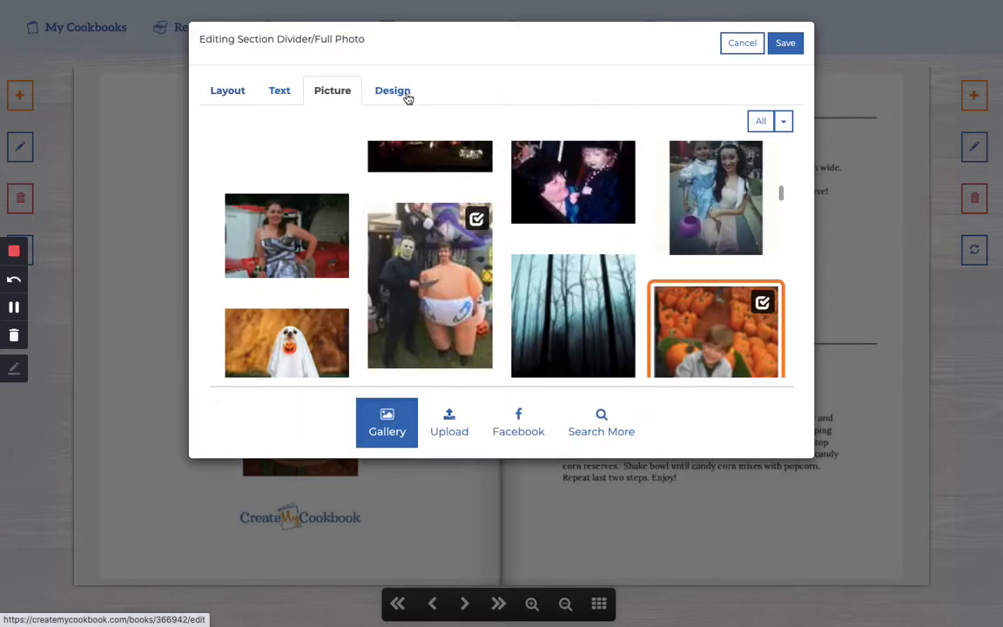
pyautogui.click(392, 91)
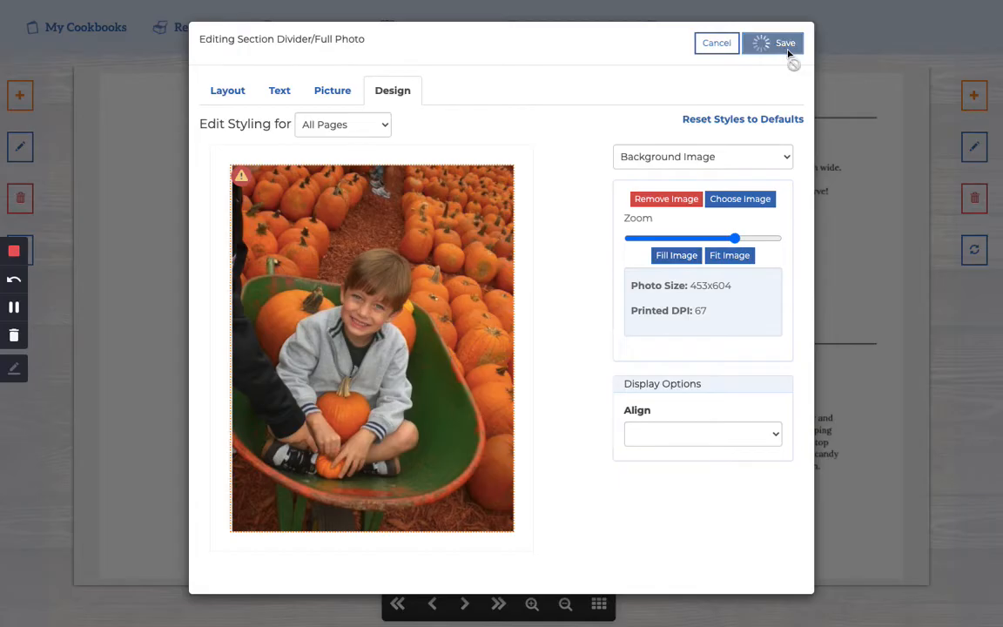
pyautogui.click(783, 42)
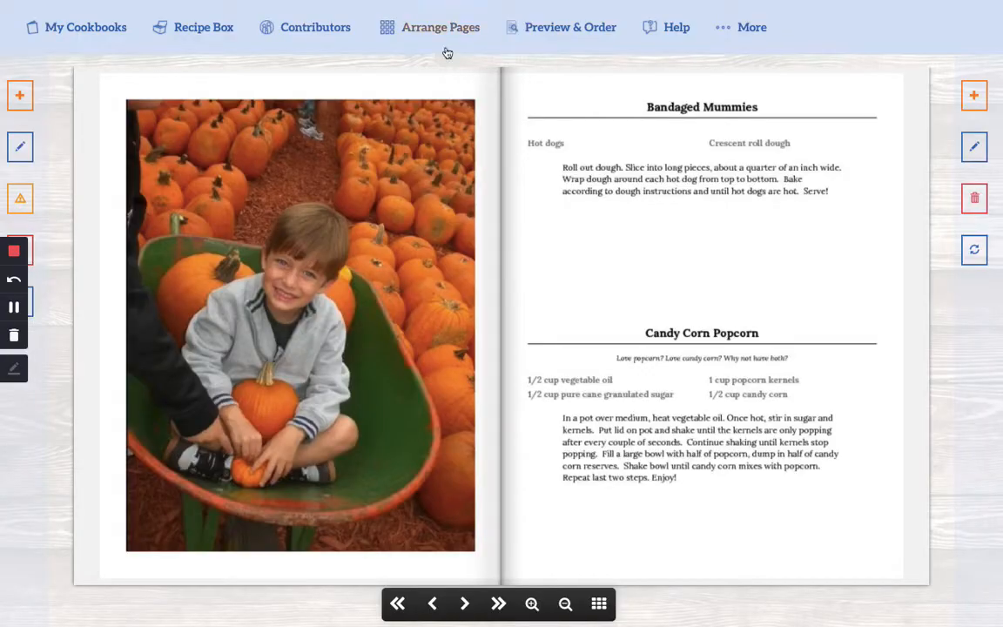
# - Show the Arrange Pages overview with the pumpkin page marked as the Appetizers section
pyautogui.click(439, 28)
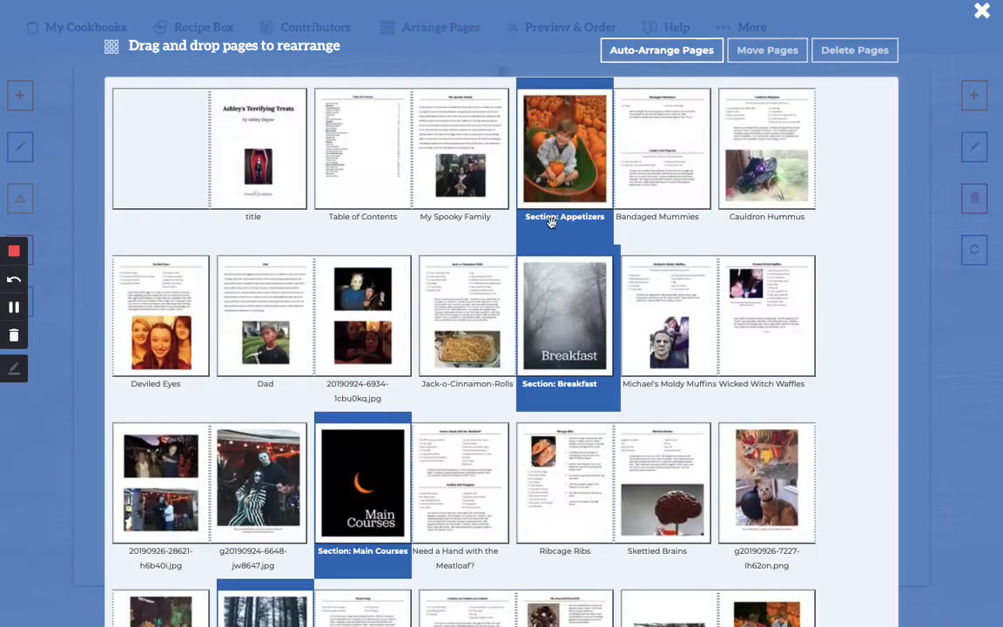
pyautogui.moveTo(576, 230)
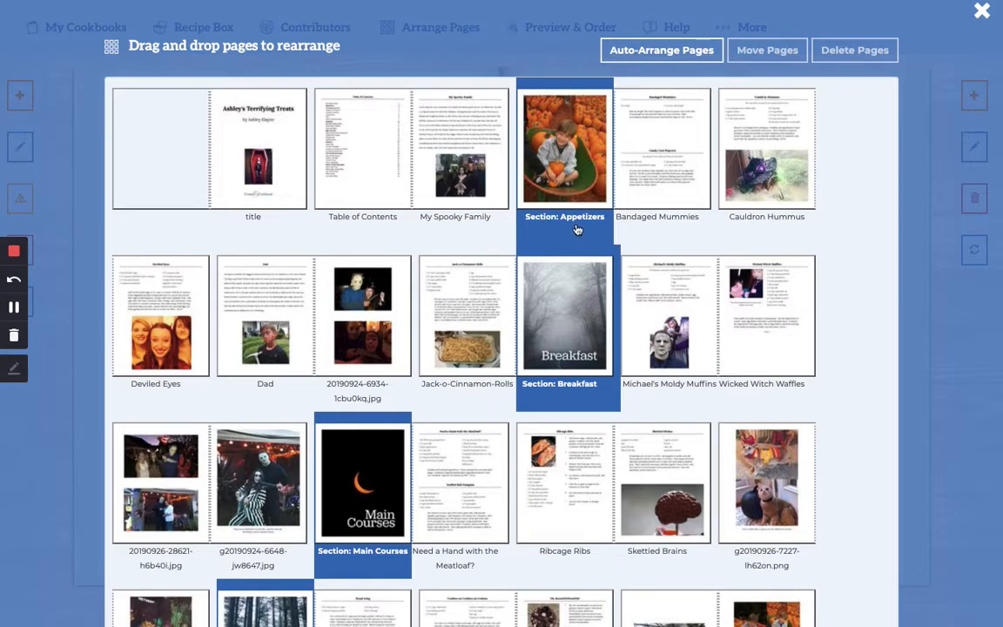
pyautogui.moveTo(585, 233)
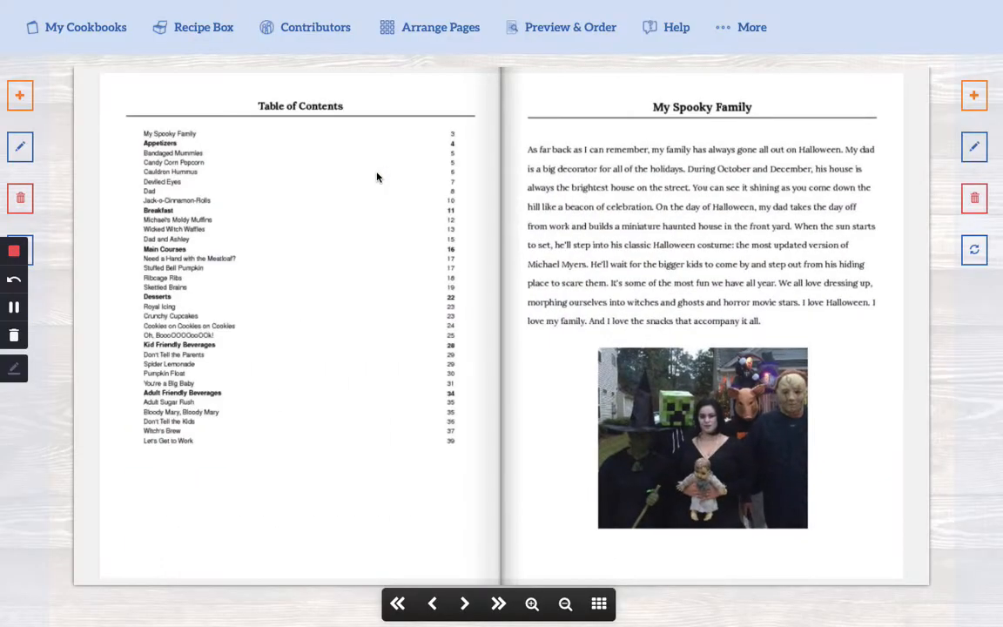
pyautogui.moveTo(160, 150)
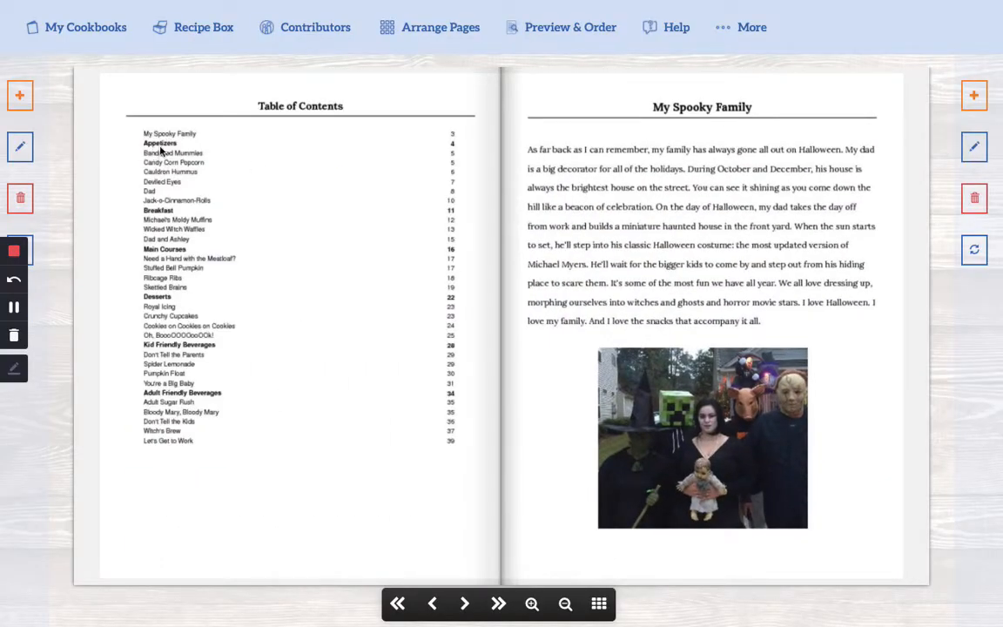
pyautogui.moveTo(176, 212)
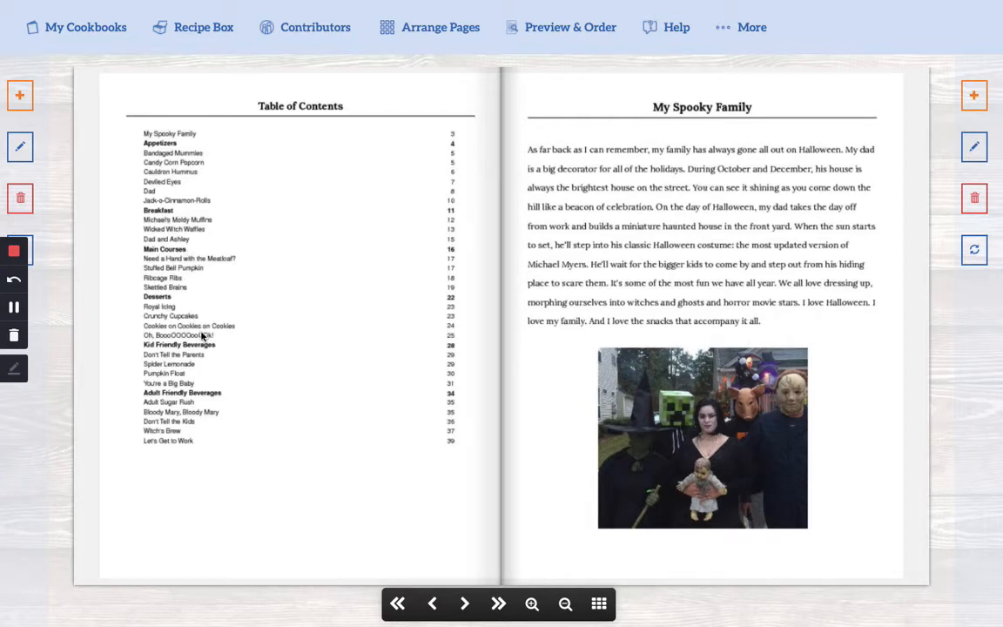
pyautogui.moveTo(274, 318)
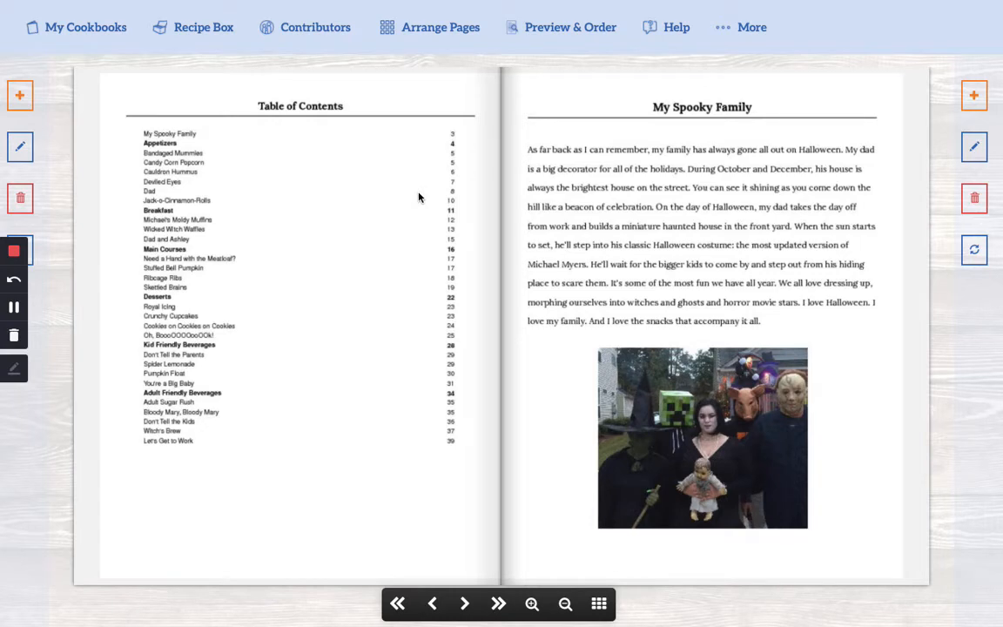
pyautogui.moveTo(487, 443)
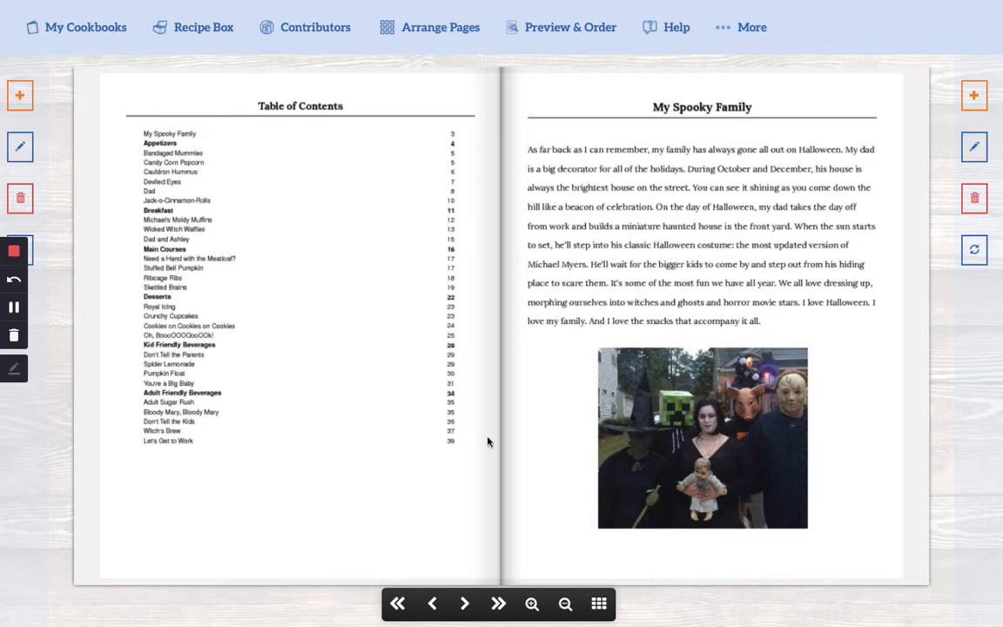
pyautogui.click(464, 602)
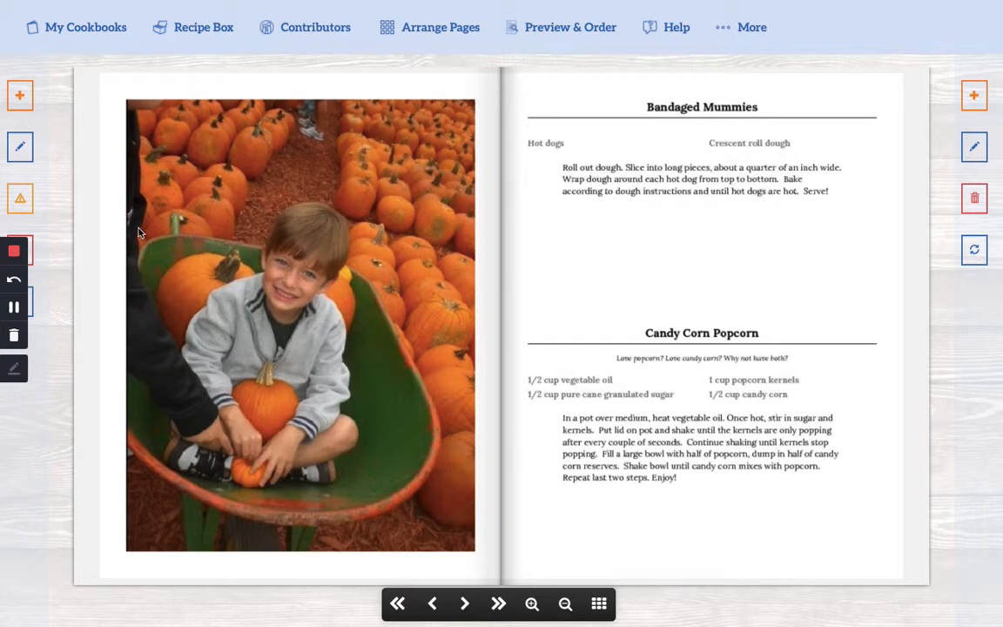
pyautogui.moveTo(59, 199)
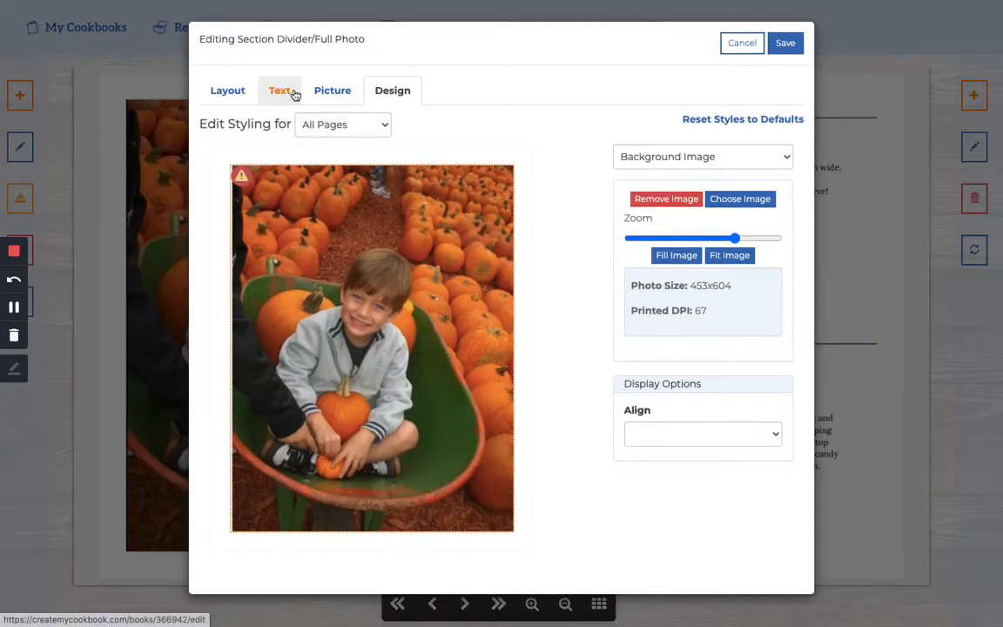
# - Swap the divider background to the misty forest Appetizers photo and make it fill the page
pyautogui.click(278, 91)
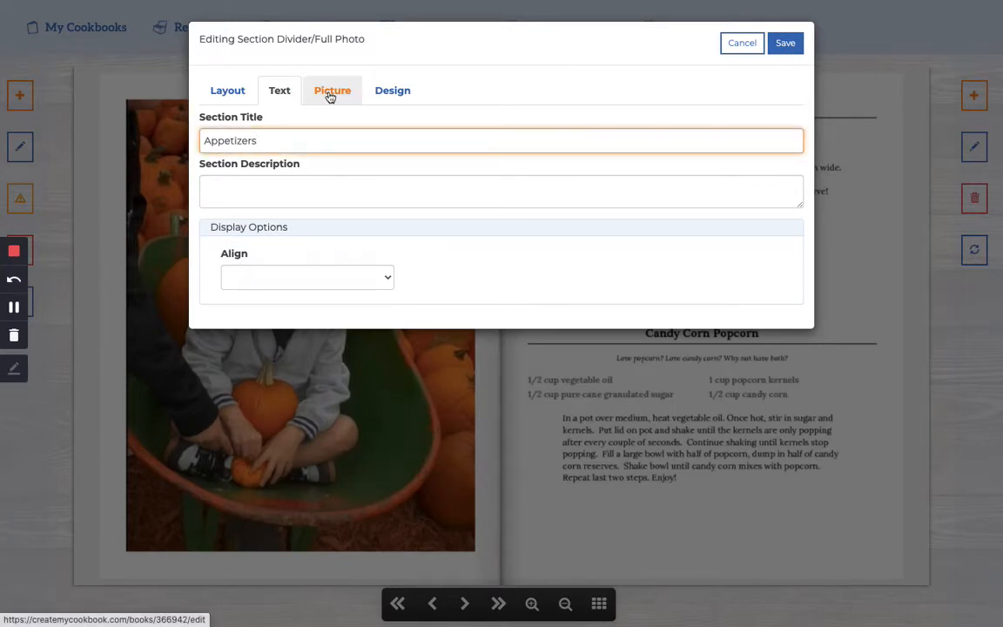
pyautogui.click(392, 90)
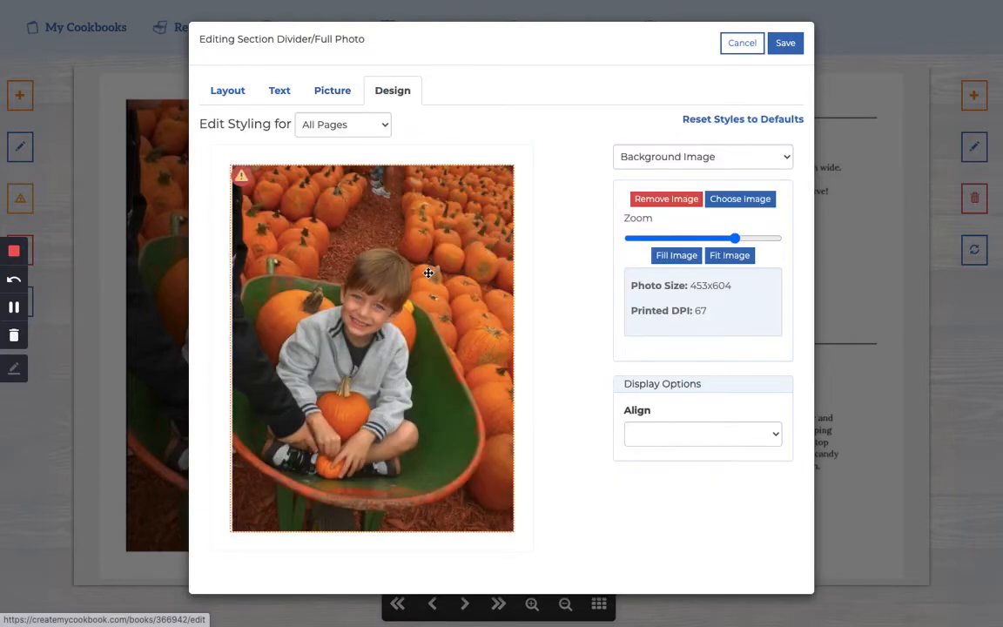
pyautogui.click(331, 90)
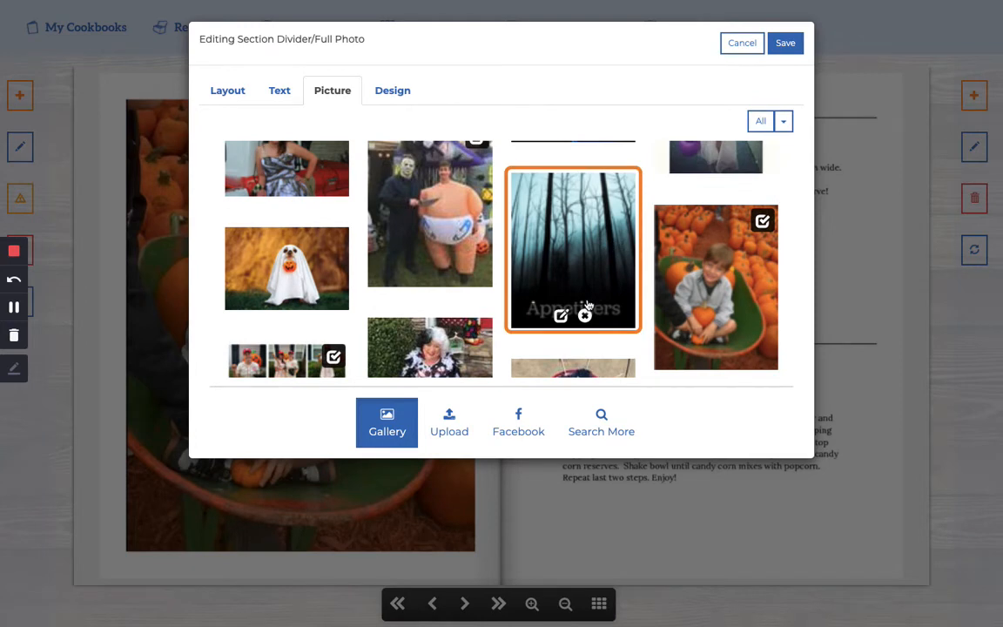
pyautogui.click(392, 90)
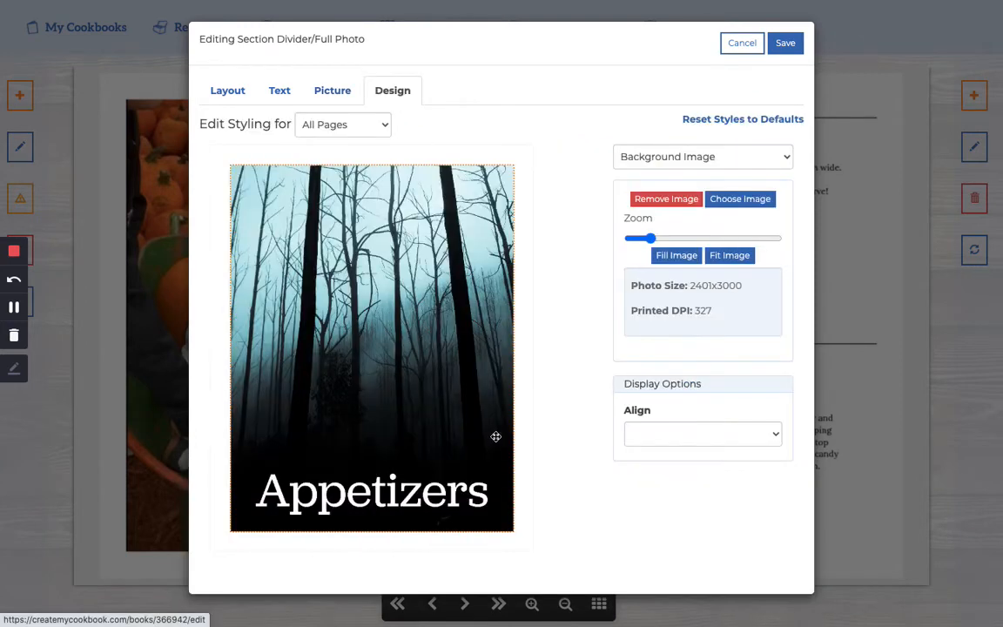
pyautogui.click(676, 254)
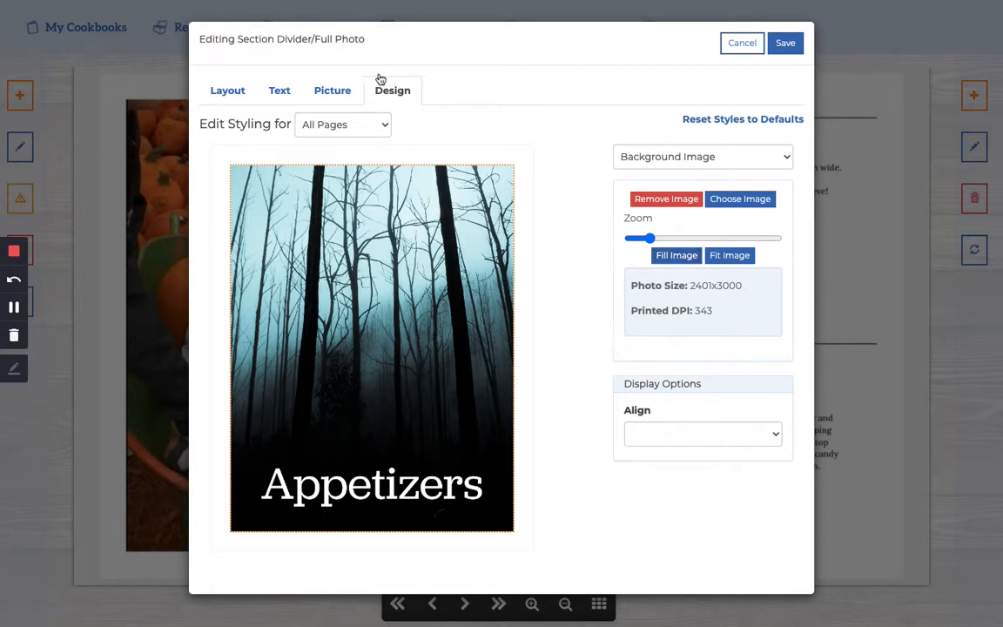
pyautogui.moveTo(662, 171)
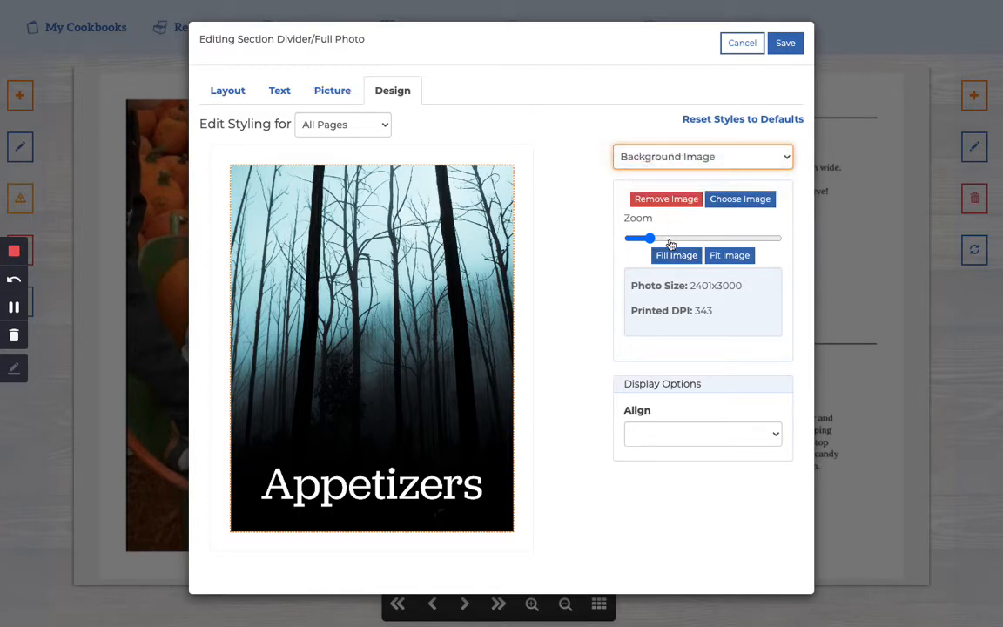
# - Set the section title font colour to transparent after trying red
pyautogui.click(700, 156)
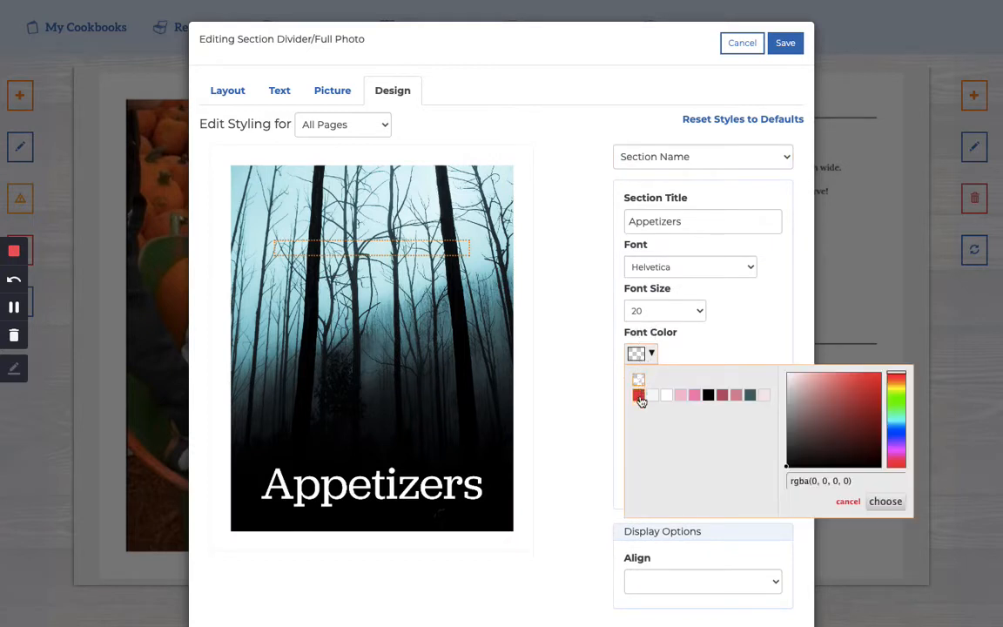
pyautogui.click(637, 395)
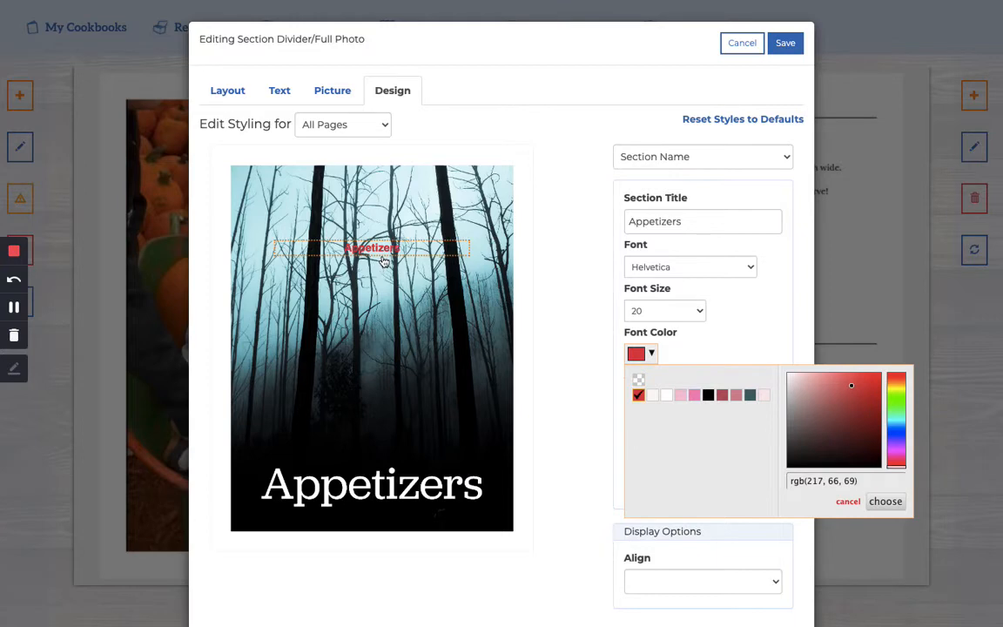
pyautogui.click(638, 380)
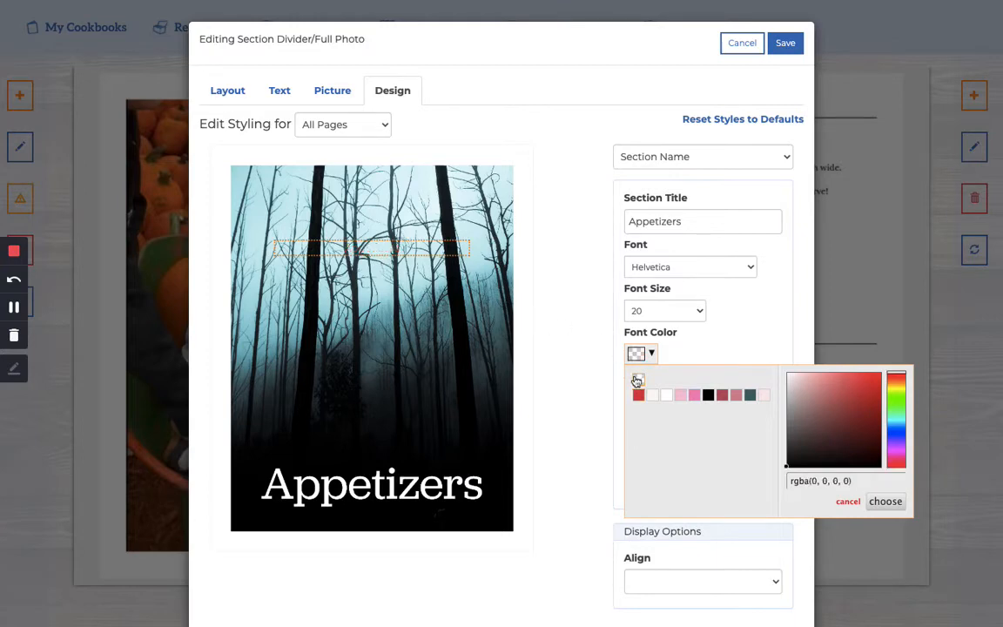
pyautogui.click(279, 90)
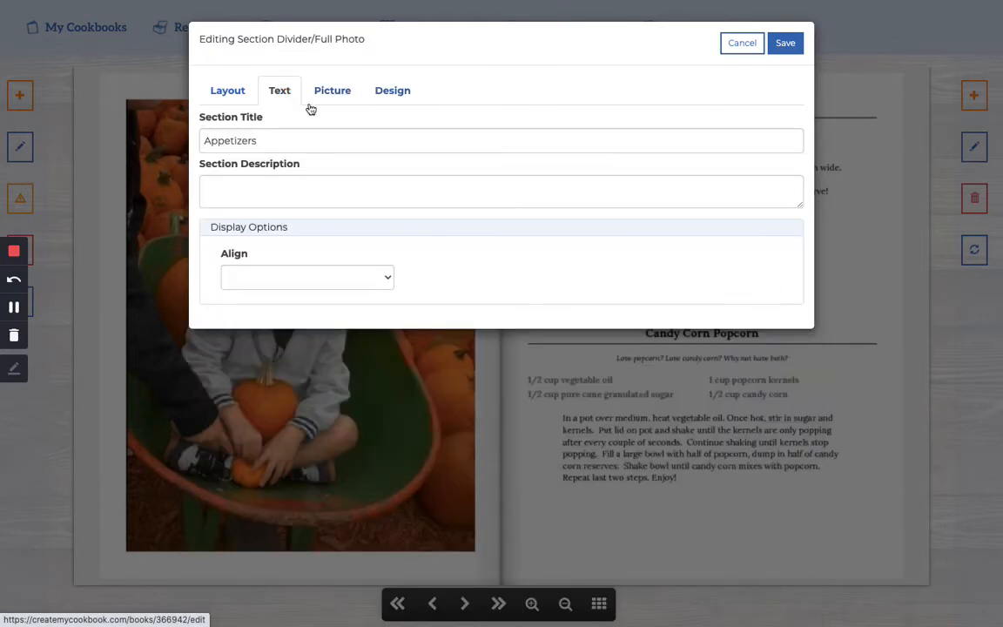
# - Review the forest picture and Section Name styling, then save the Appetizers divider
pyautogui.click(331, 91)
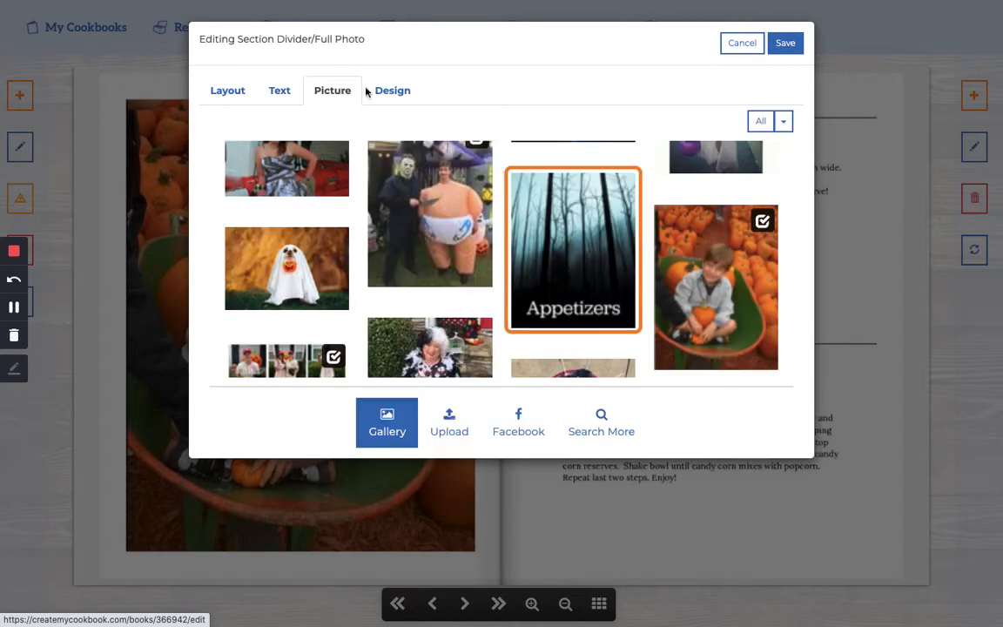
pyautogui.click(392, 91)
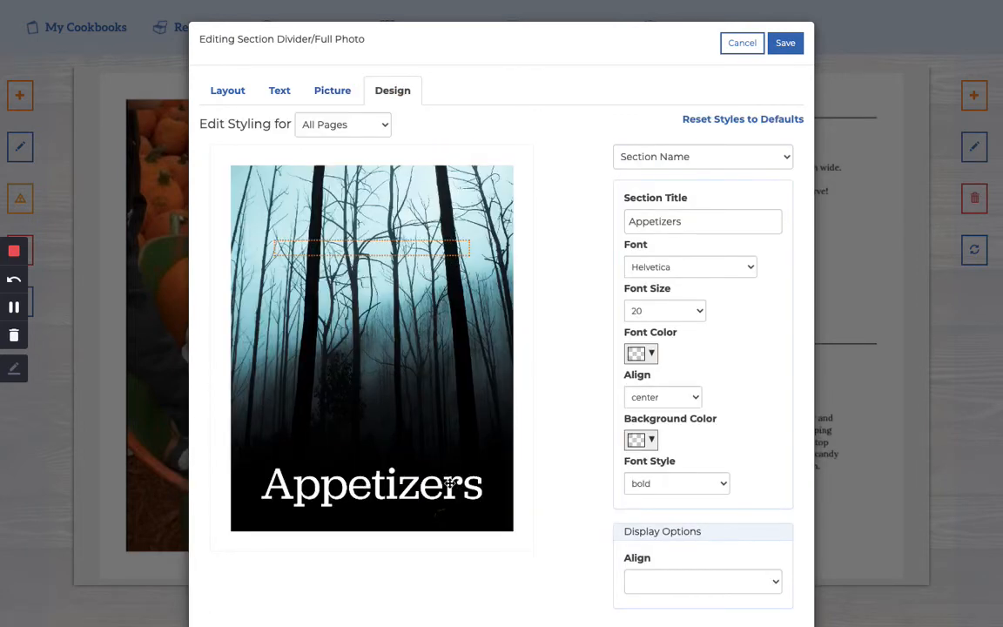
pyautogui.moveTo(589, 444)
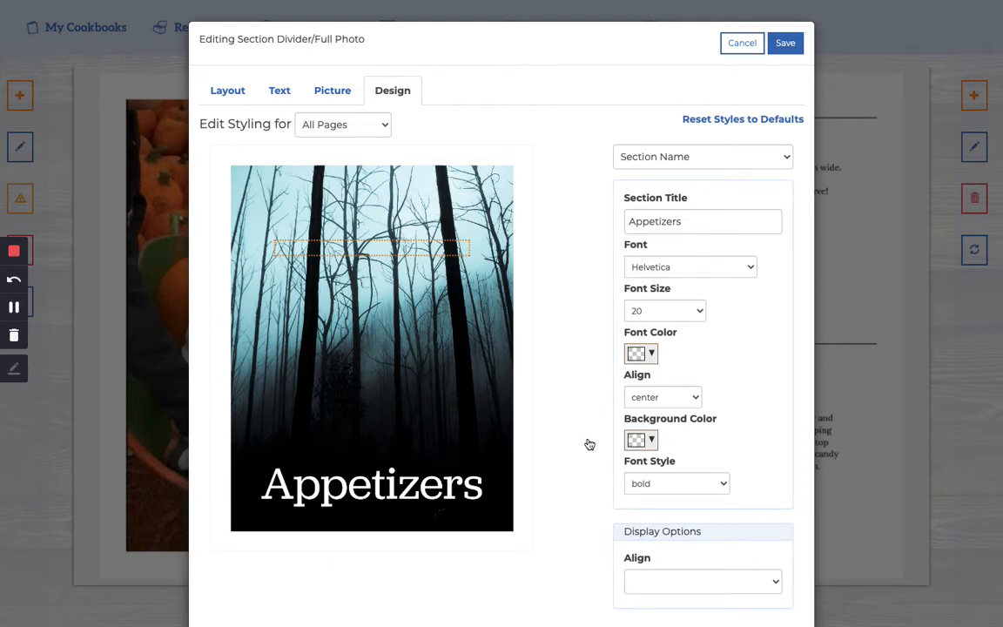
pyautogui.click(784, 42)
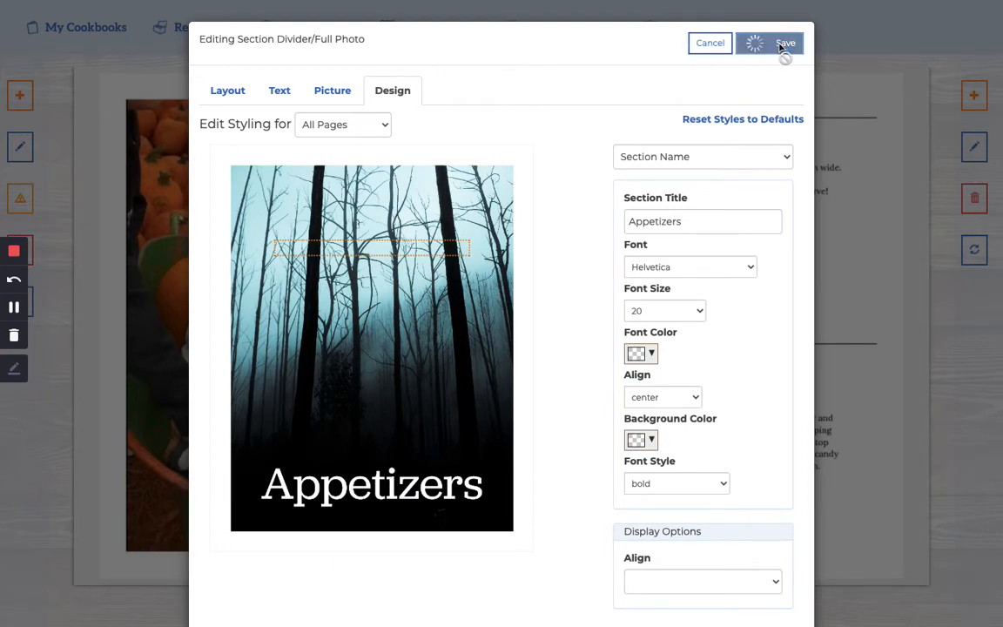
# - Delete the divider's section title, save it, and jump back to the front of the book
pyautogui.click(783, 42)
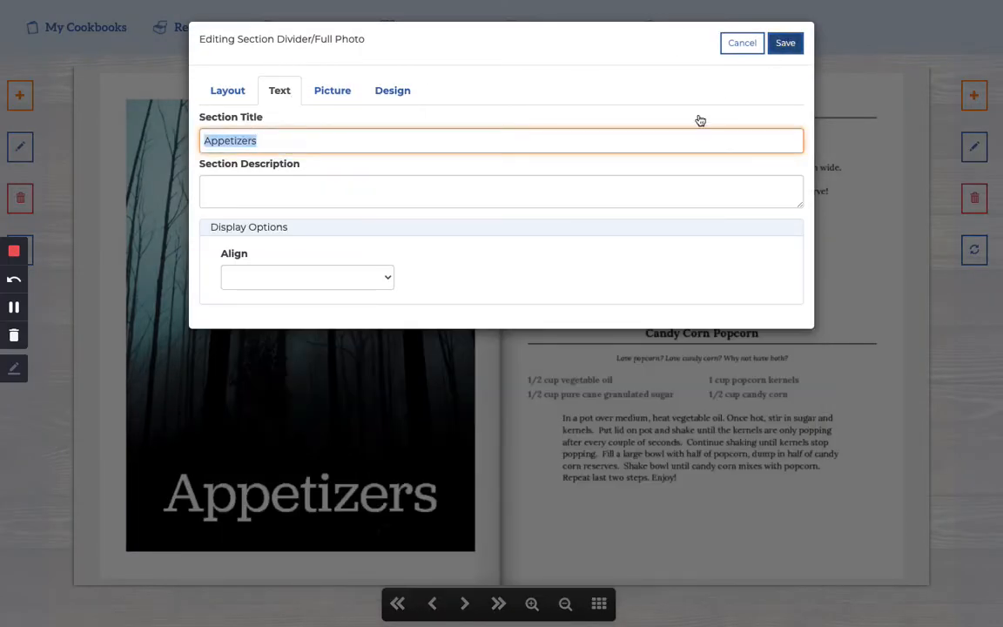
pyautogui.click(784, 42)
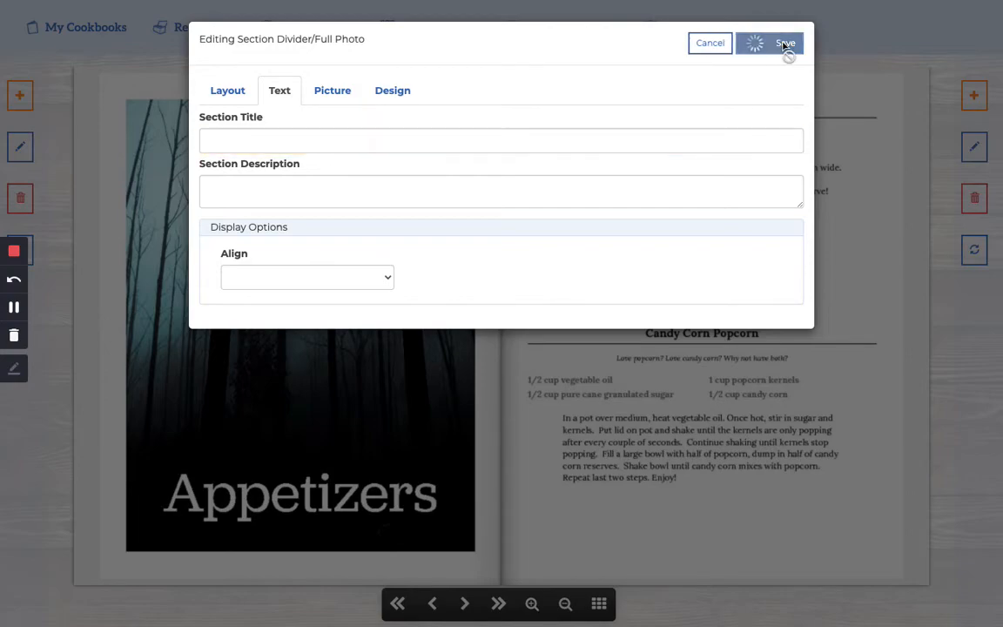
pyautogui.click(784, 44)
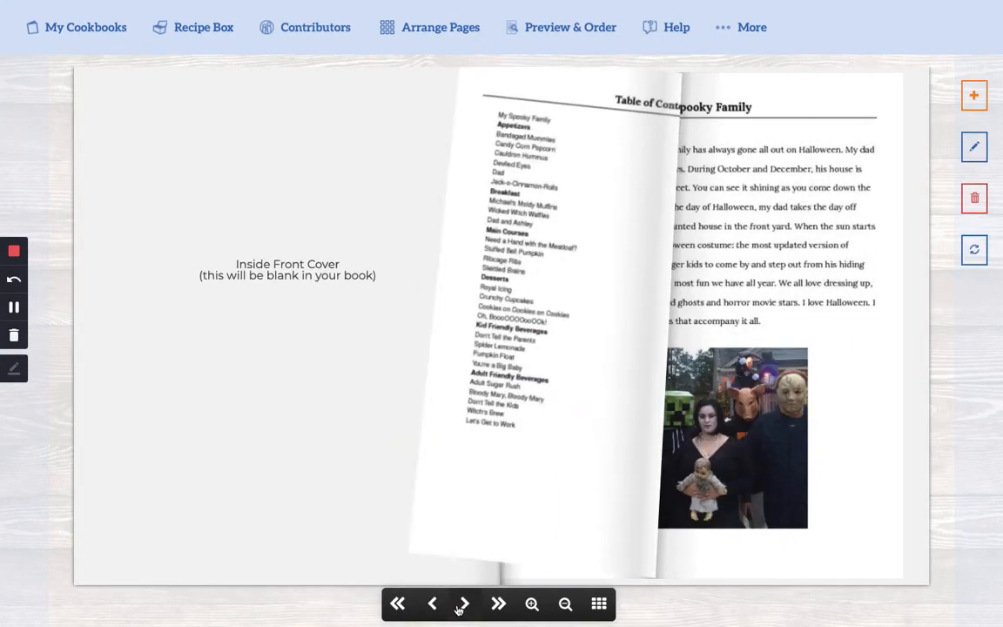
# - Review the Table of Contents, then go back to the Appetizers divider page
pyautogui.click(463, 602)
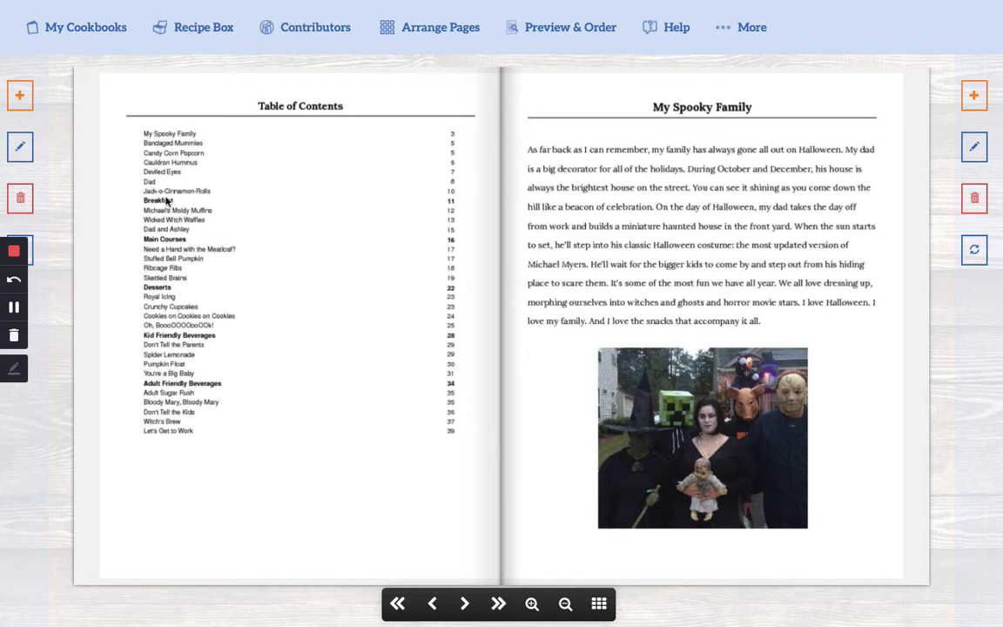
pyautogui.moveTo(183, 97)
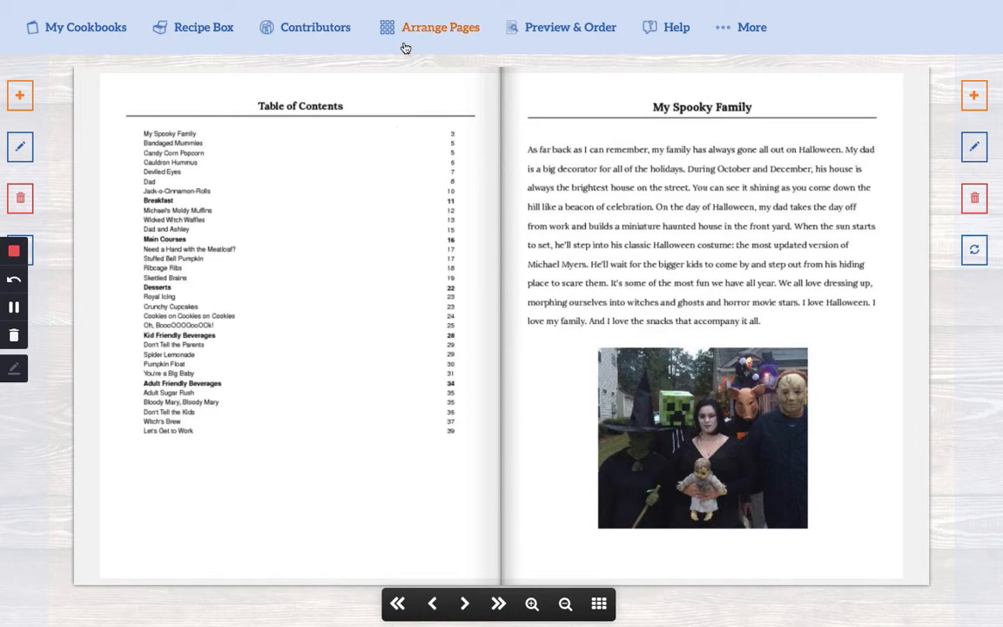
pyautogui.click(439, 28)
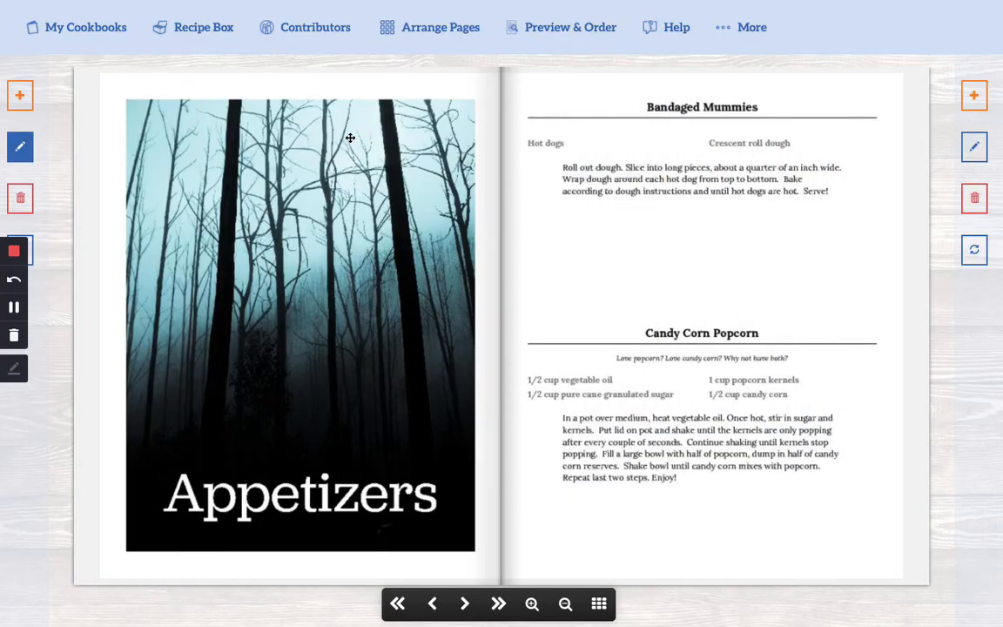
# - Re-enter 'Appetizers' as the divider's Section Title
pyautogui.click(19, 146)
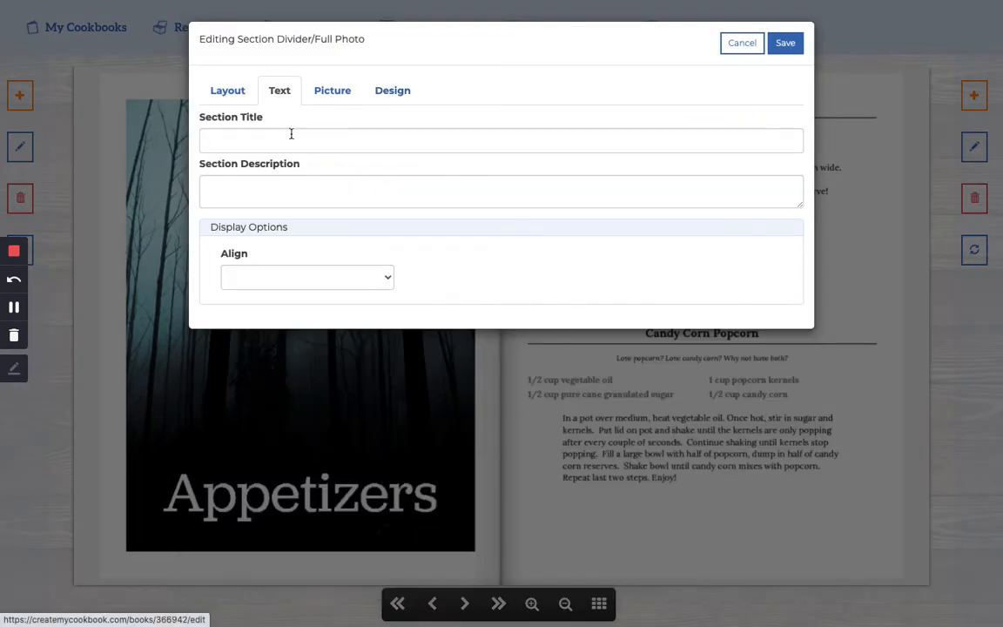
pyautogui.write('Appetizers')
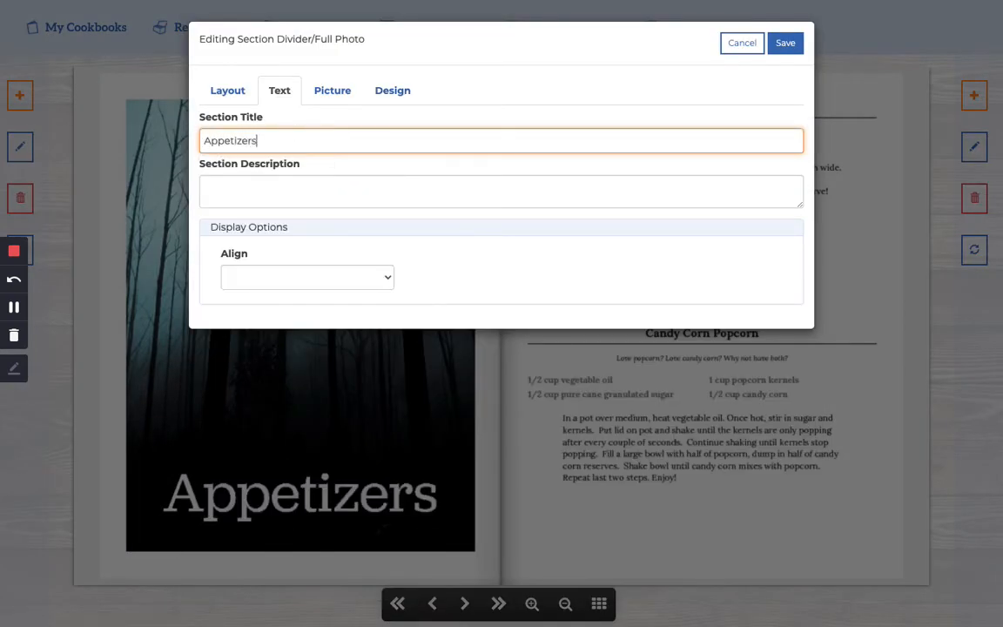
pyautogui.click(392, 91)
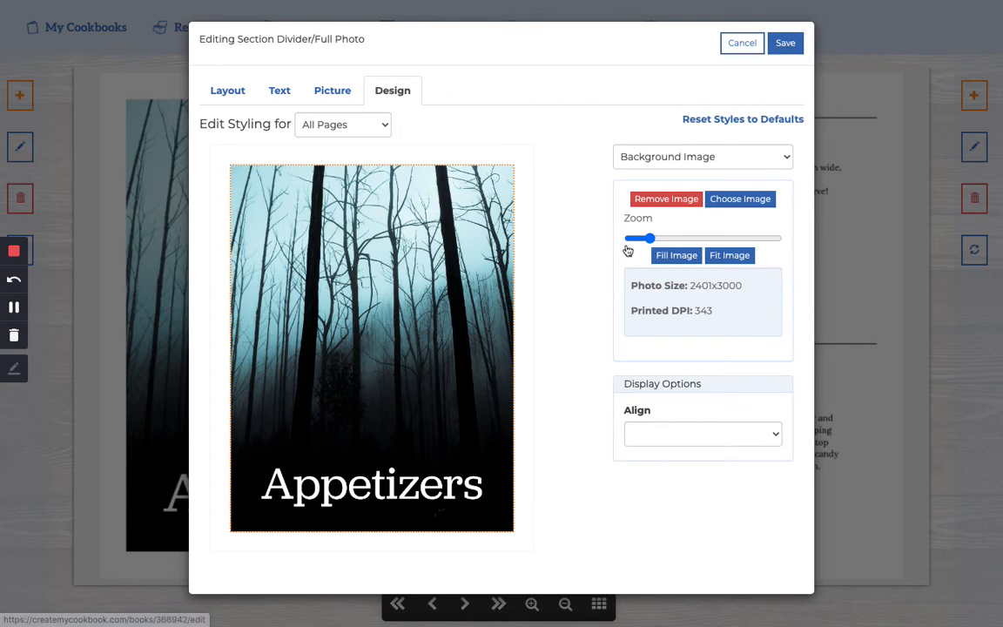
# - Confirm the Section Name font colour is transparent and save the divider
pyautogui.click(700, 157)
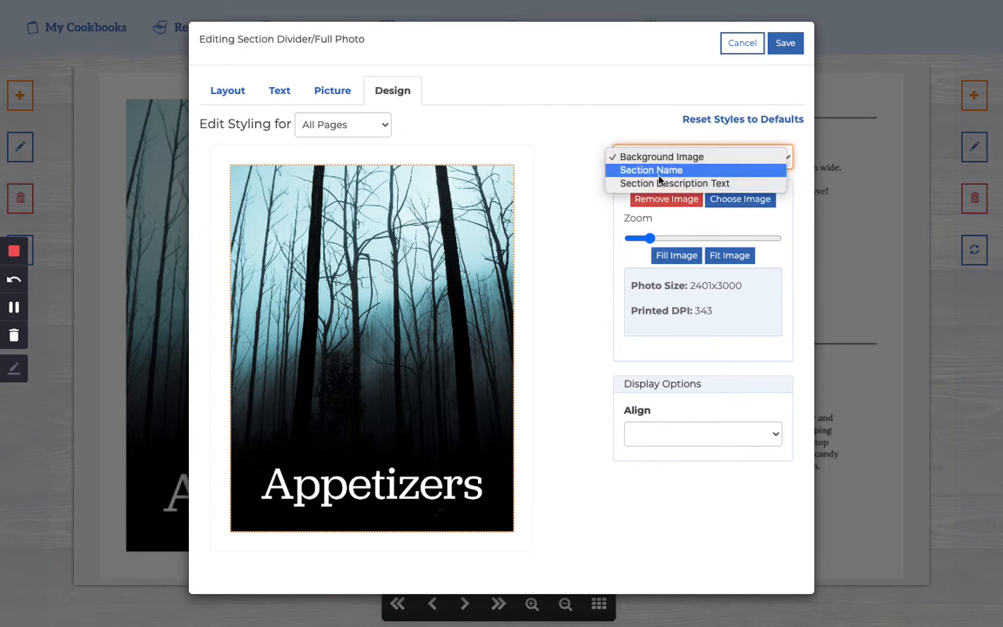
pyautogui.click(651, 171)
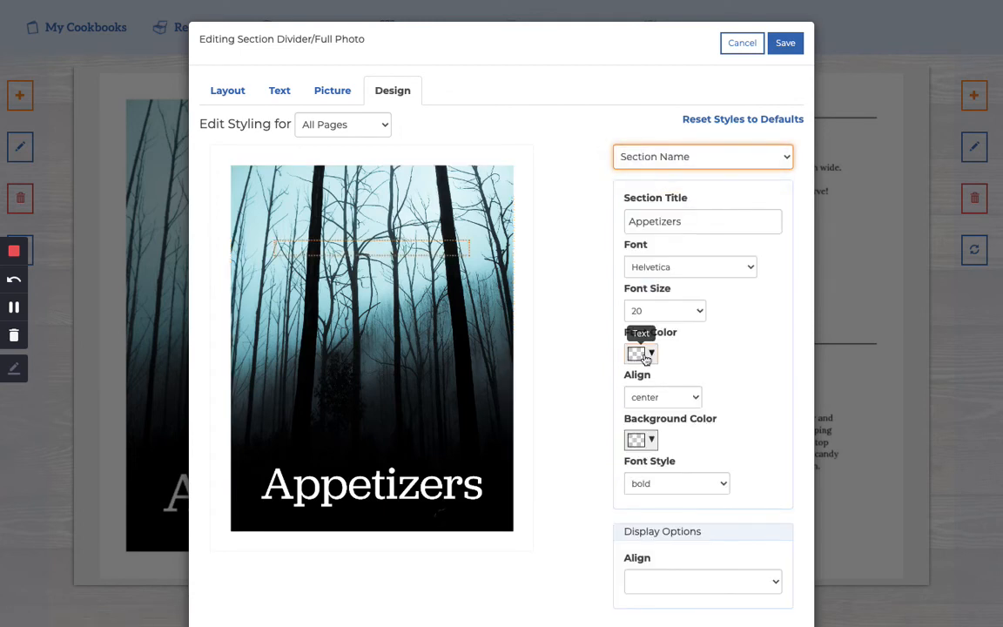
pyautogui.click(641, 354)
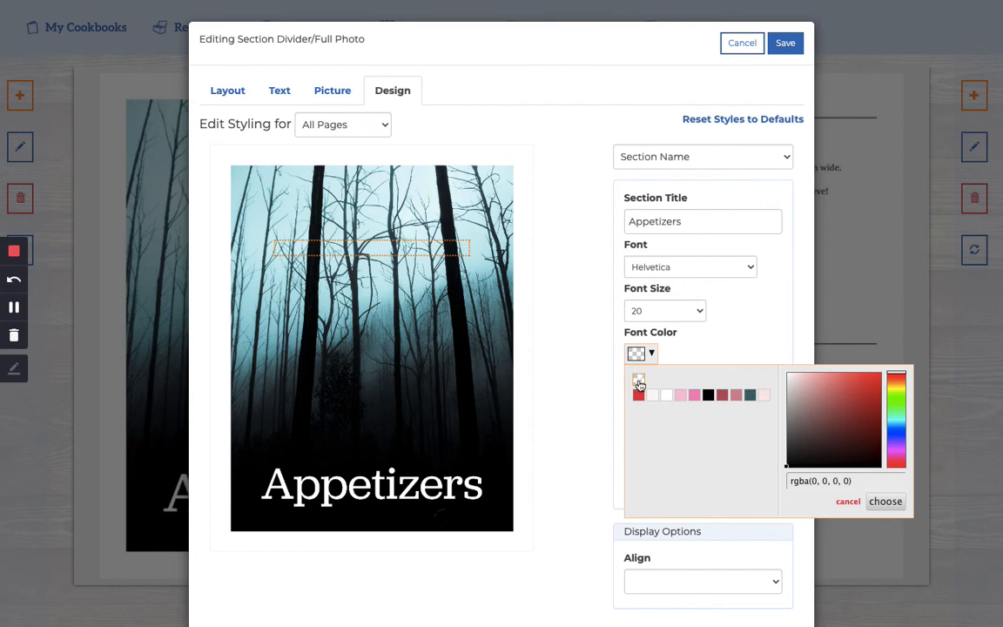
pyautogui.moveTo(683, 351)
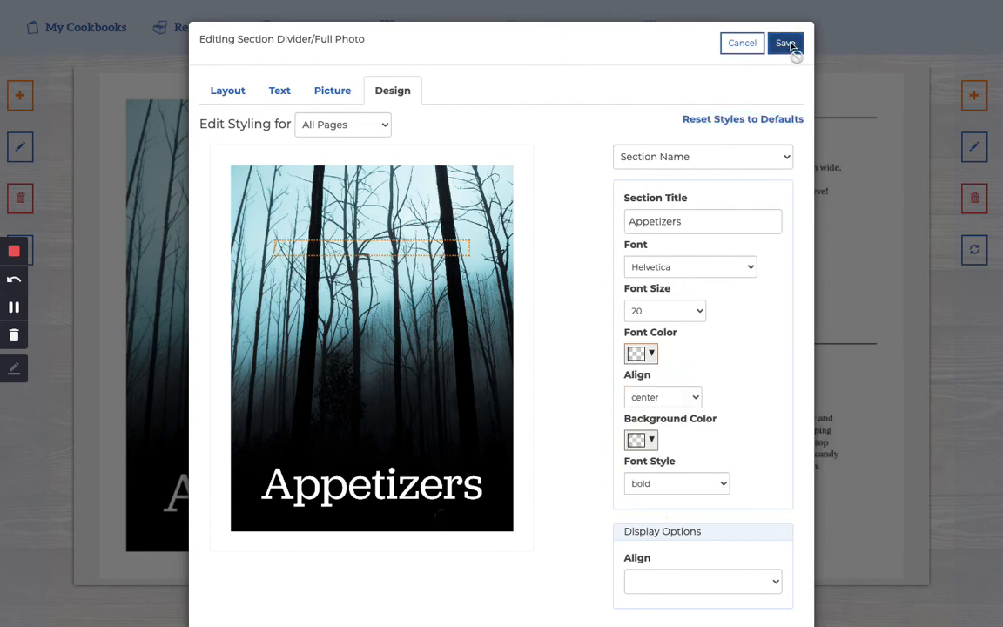
pyautogui.click(784, 42)
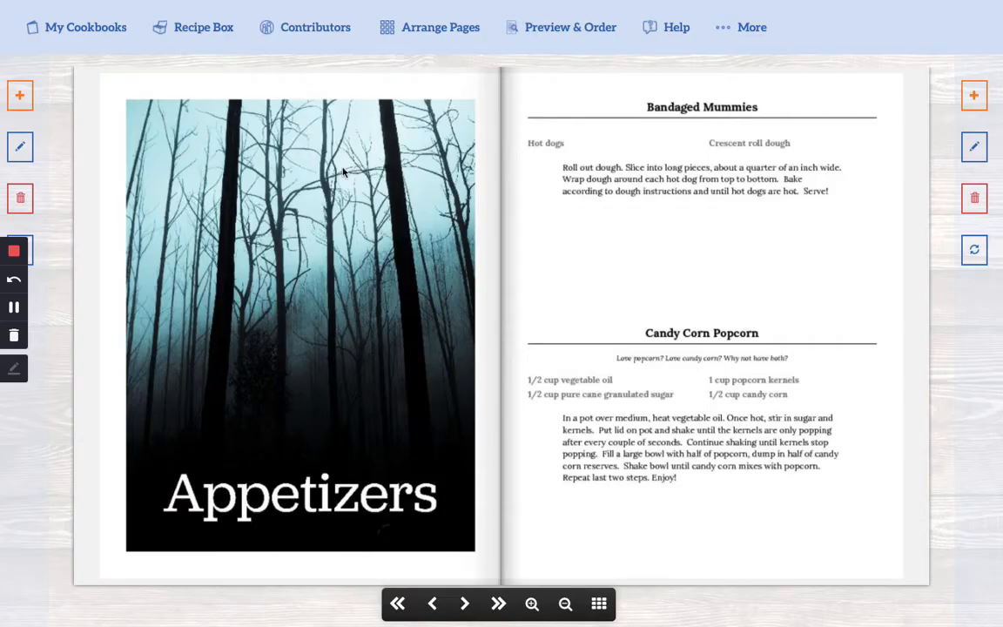
pyautogui.moveTo(426, 233)
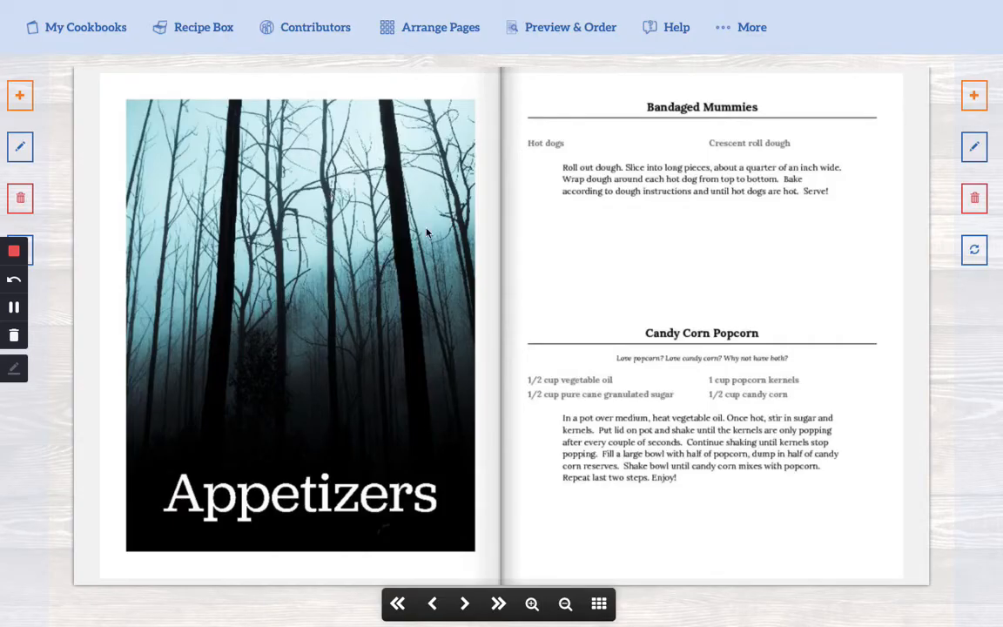